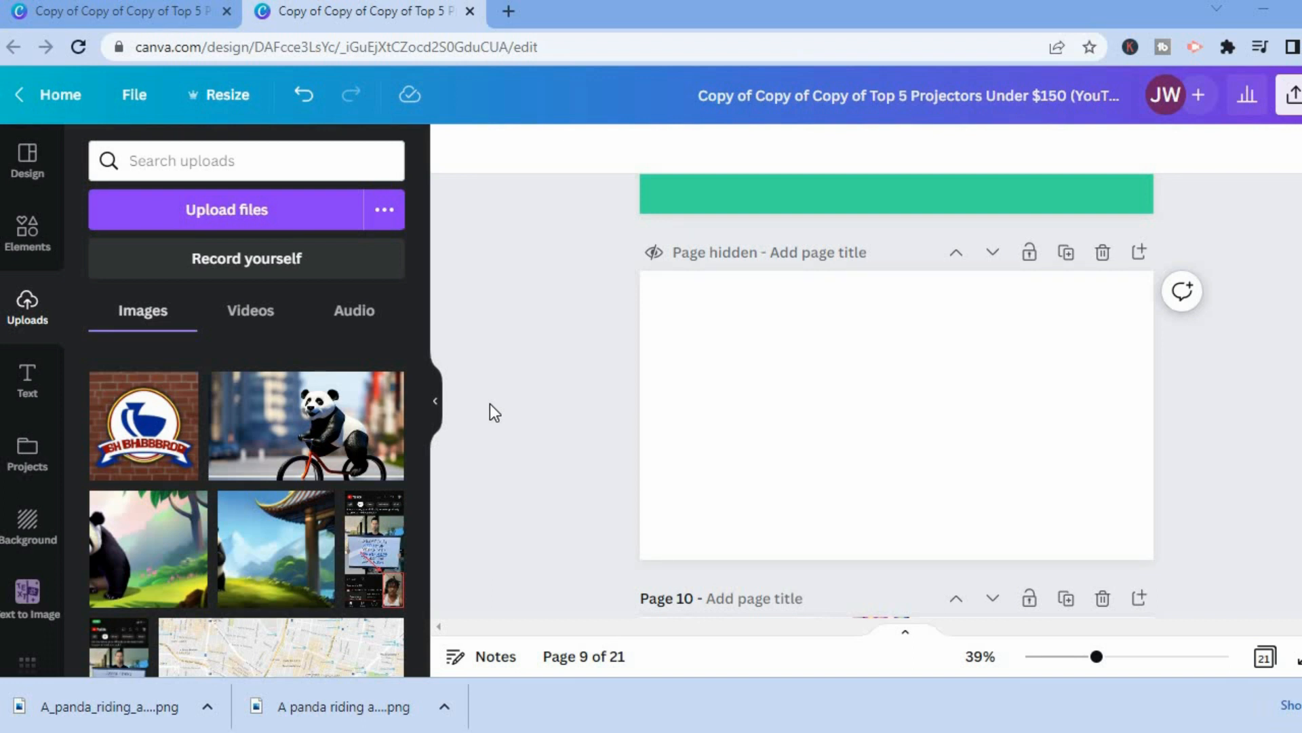
{"action": "mouse_move", "coordinate": [338, 426]}
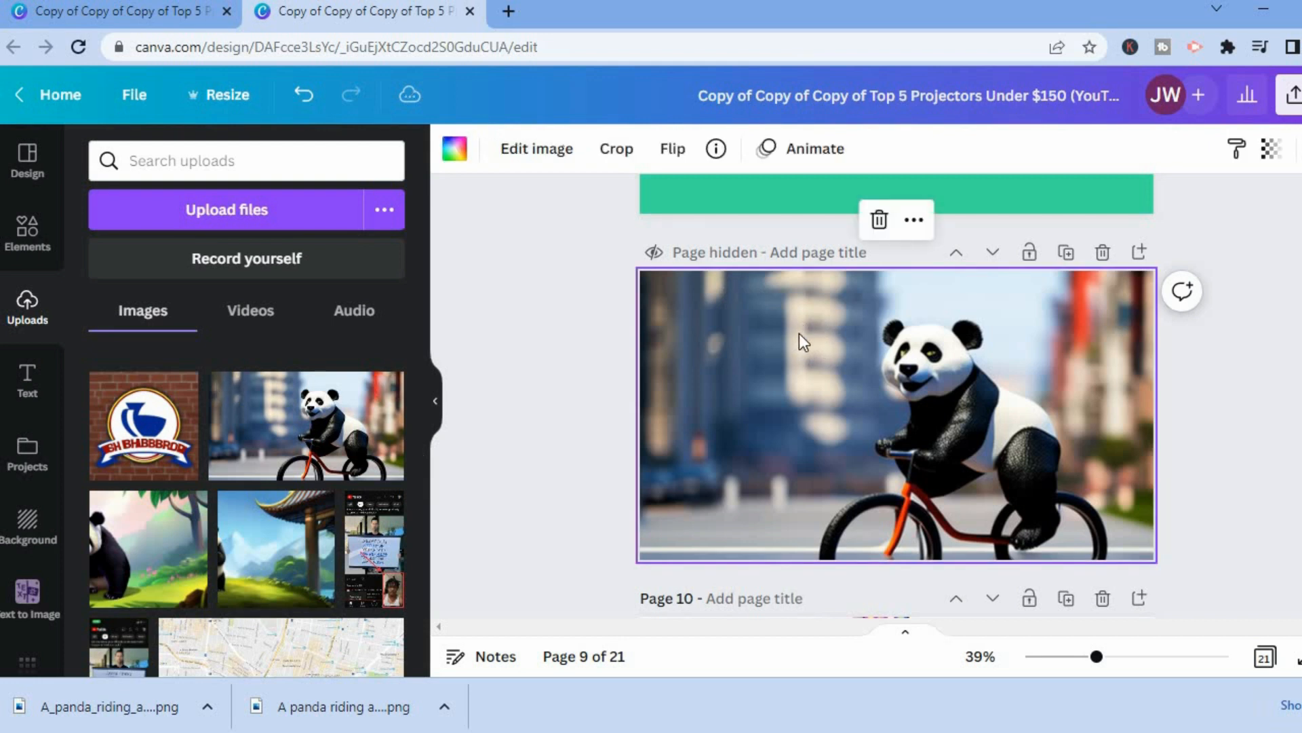
{"action": "mouse_move", "coordinate": [1162, 497]}
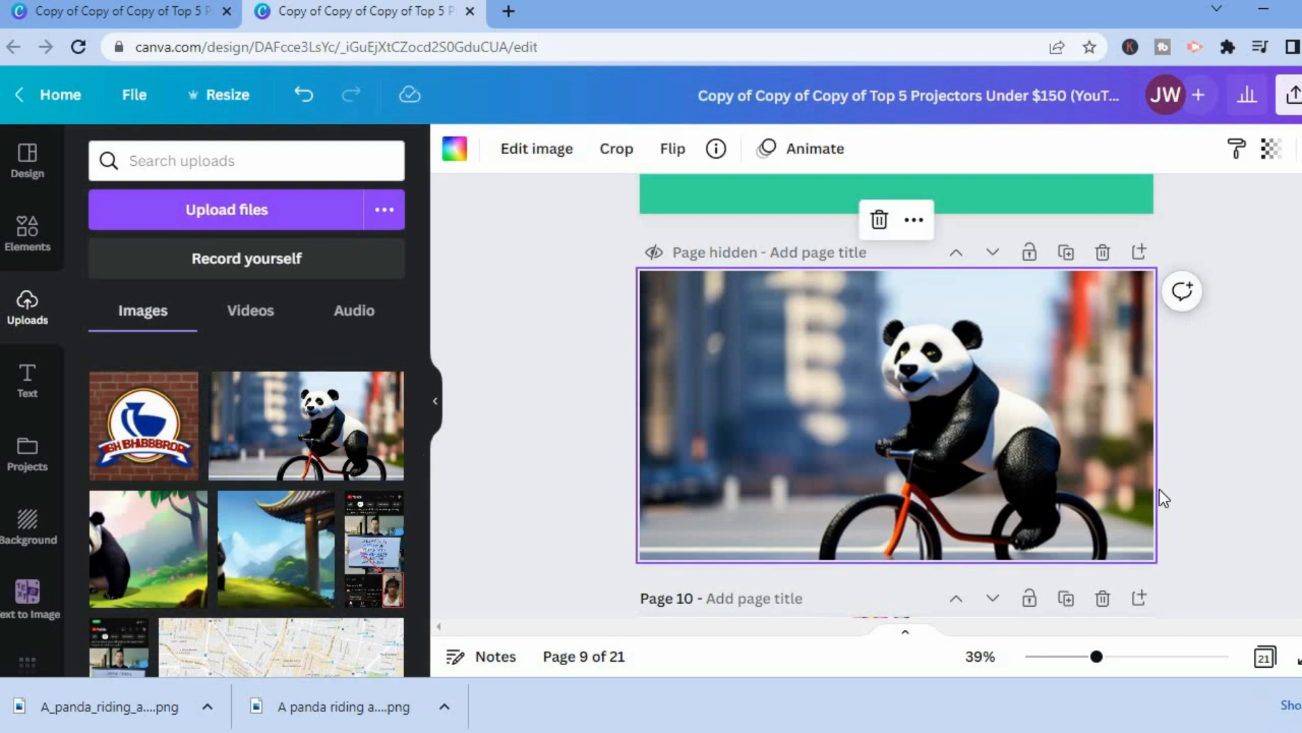
{"action": "mouse_move", "coordinate": [793, 399]}
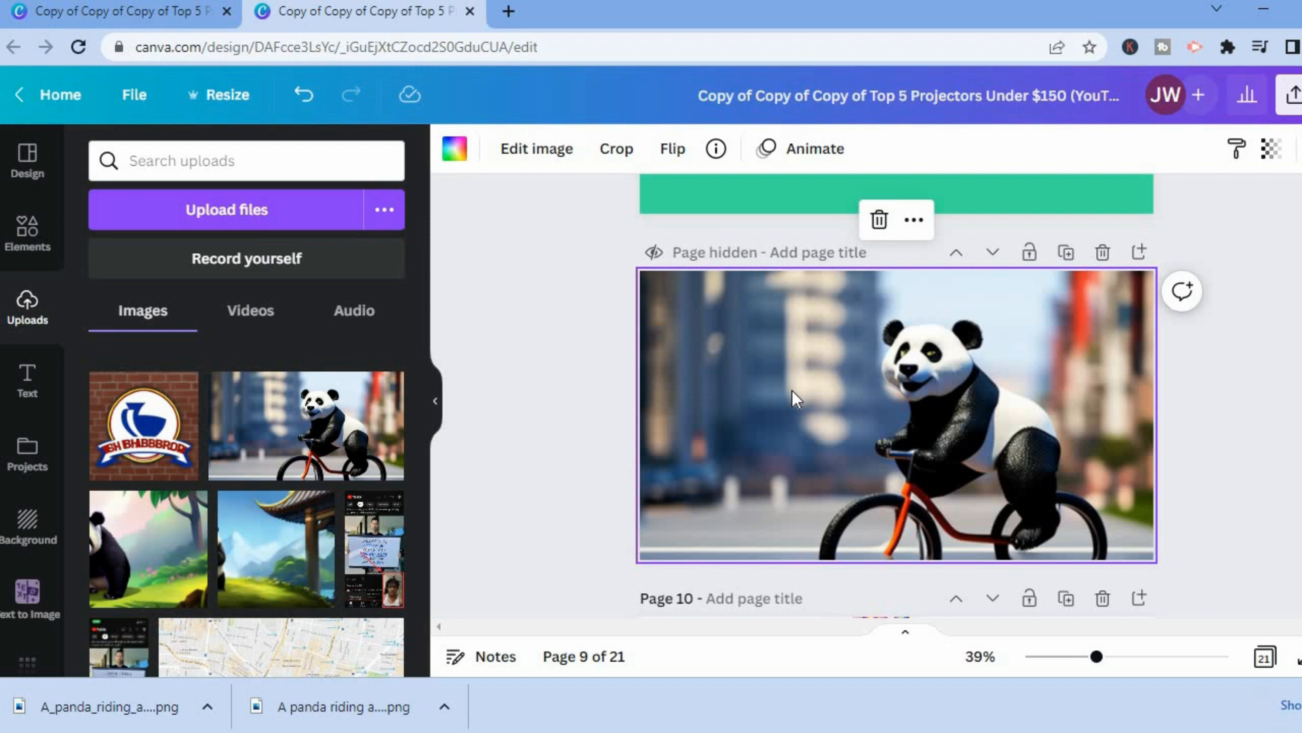
{"action": "mouse_move", "coordinate": [540, 148]}
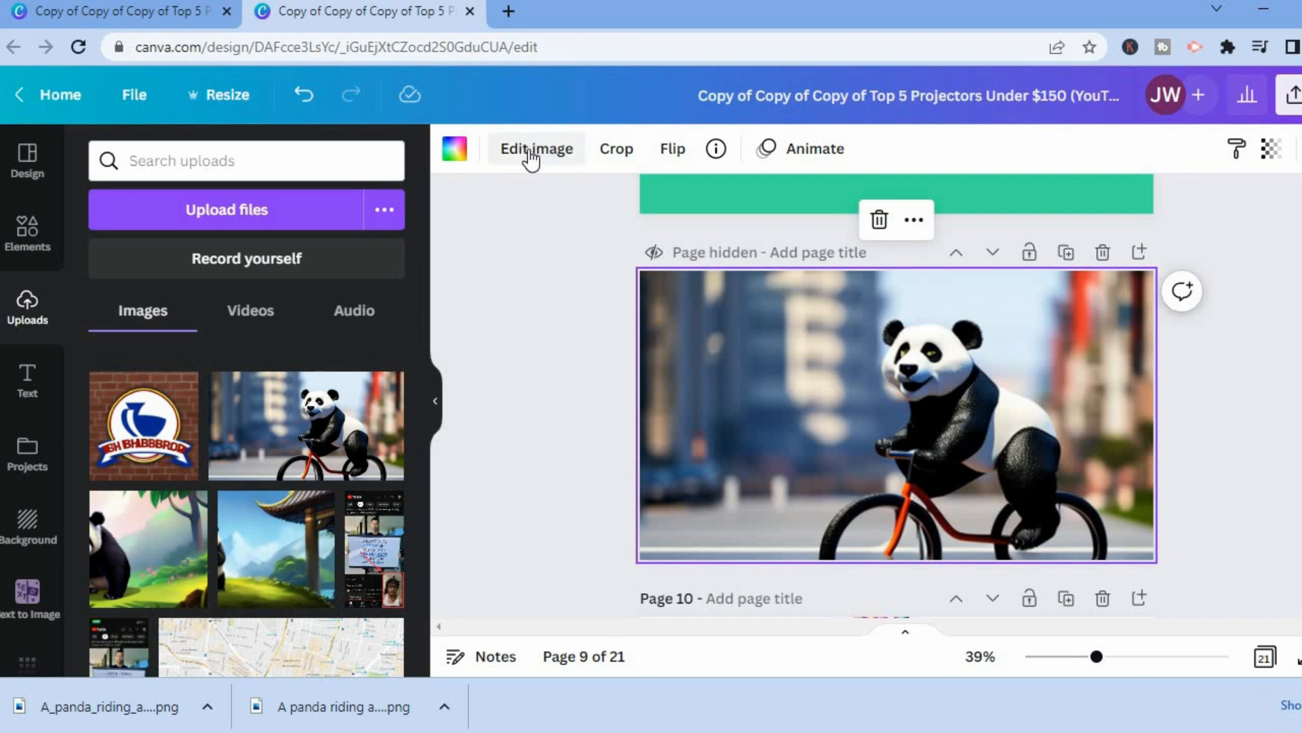
{"action": "mouse_move", "coordinate": [540, 158]}
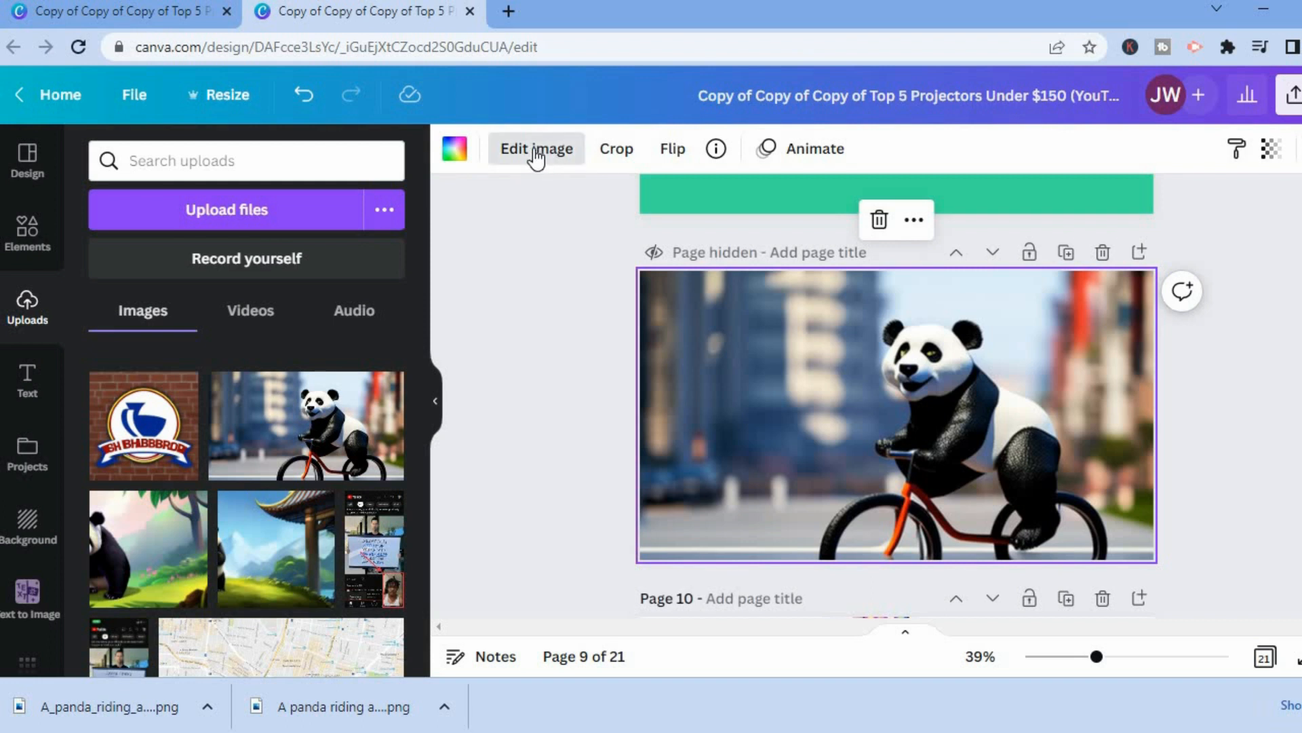
Step: Search the panda image's effects for 'colo' and open the ColorMix app
{"action": "left_click", "coordinate": [536, 149]}
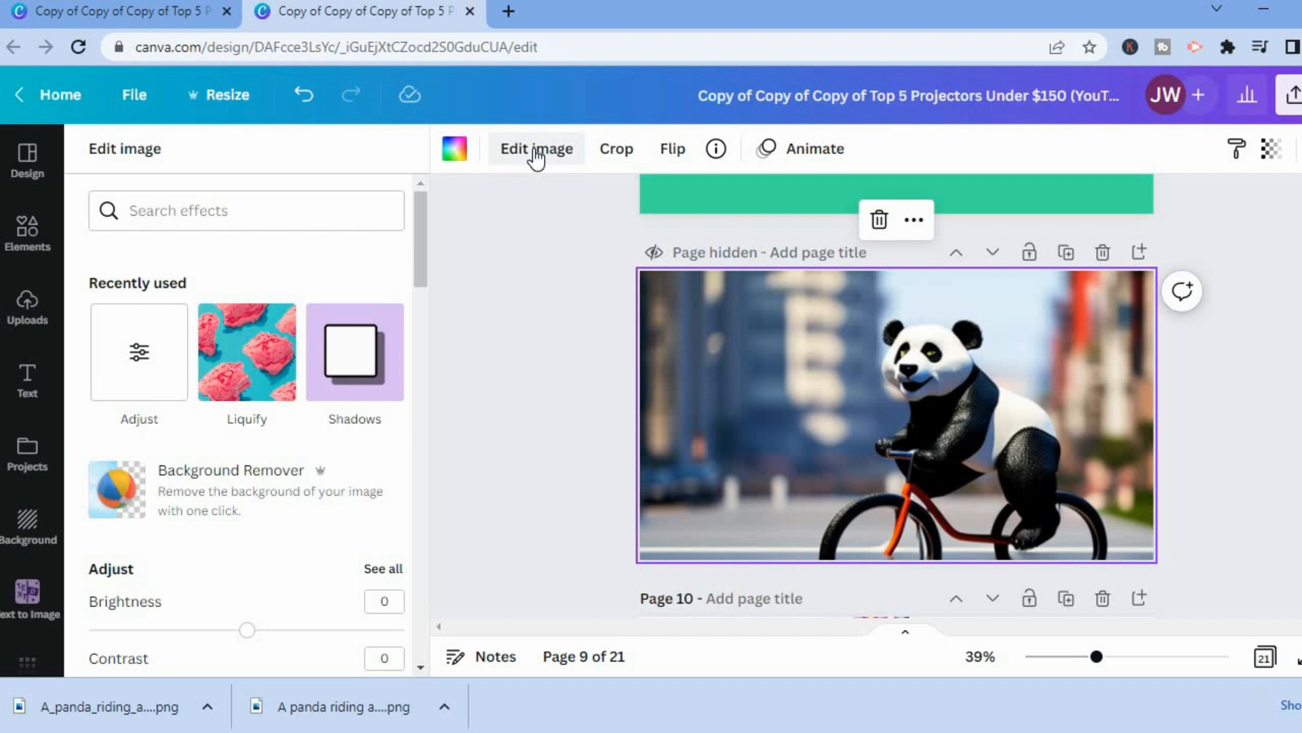
{"action": "left_click", "coordinate": [246, 210]}
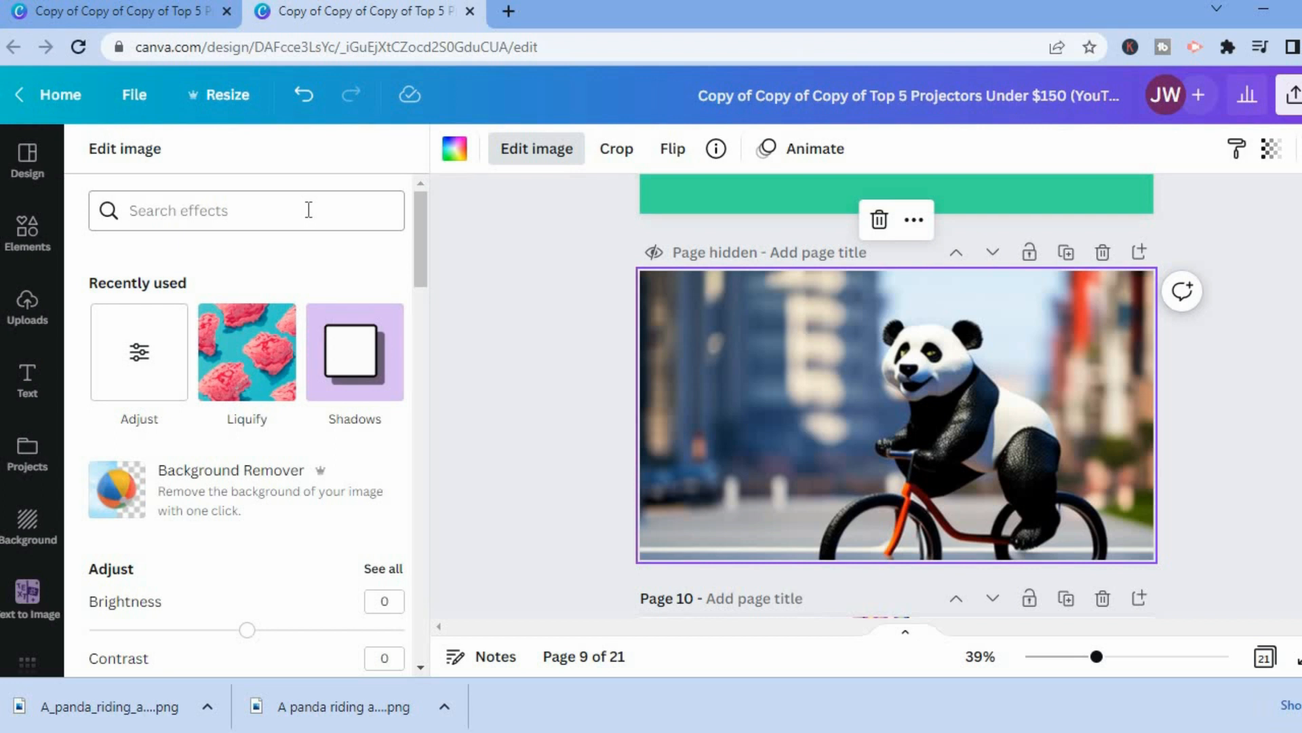
{"action": "left_click", "coordinate": [245, 210]}
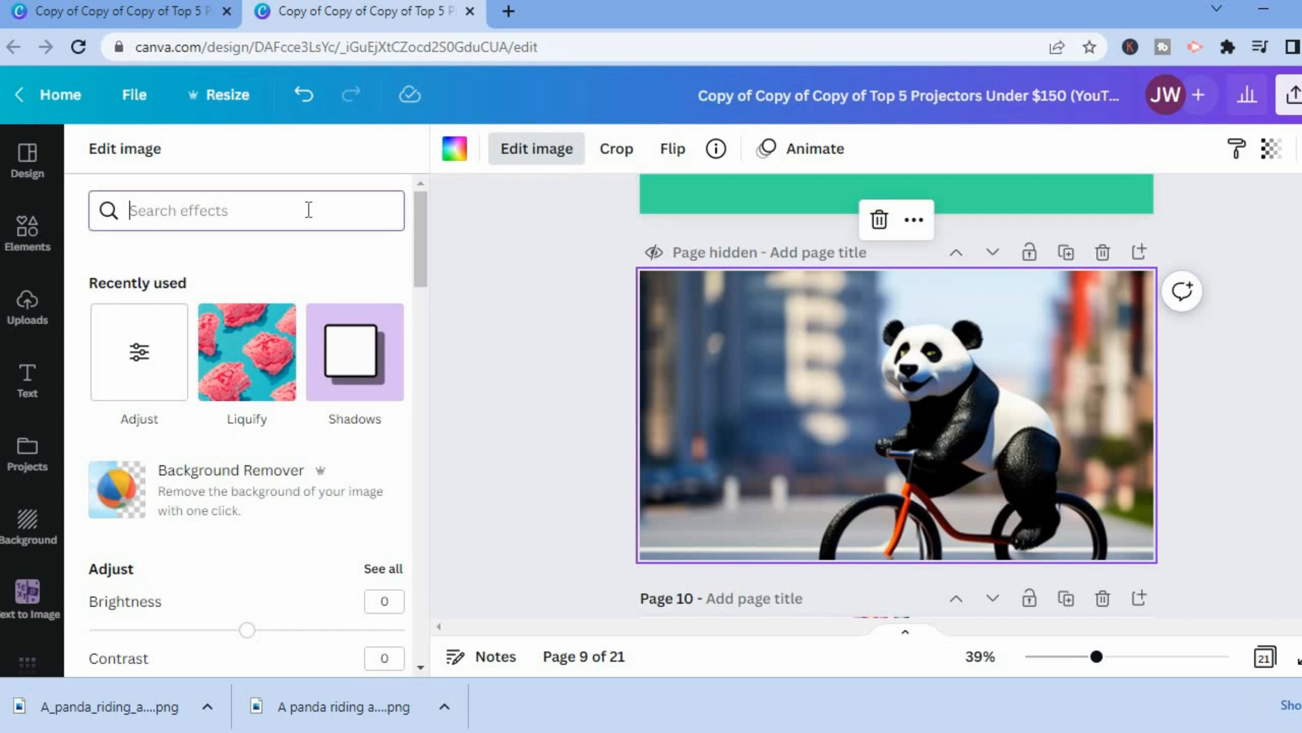
{"action": "type", "text": "colo"}
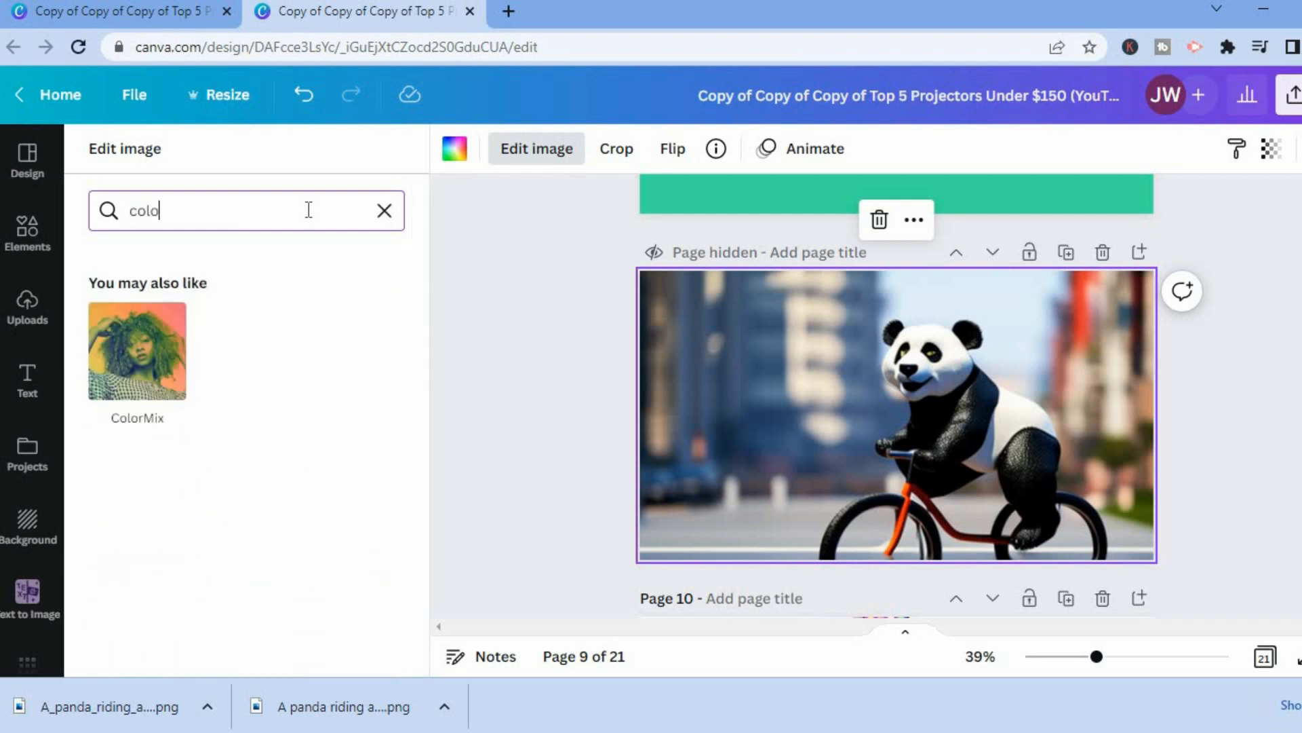
{"action": "left_click", "coordinate": [137, 351]}
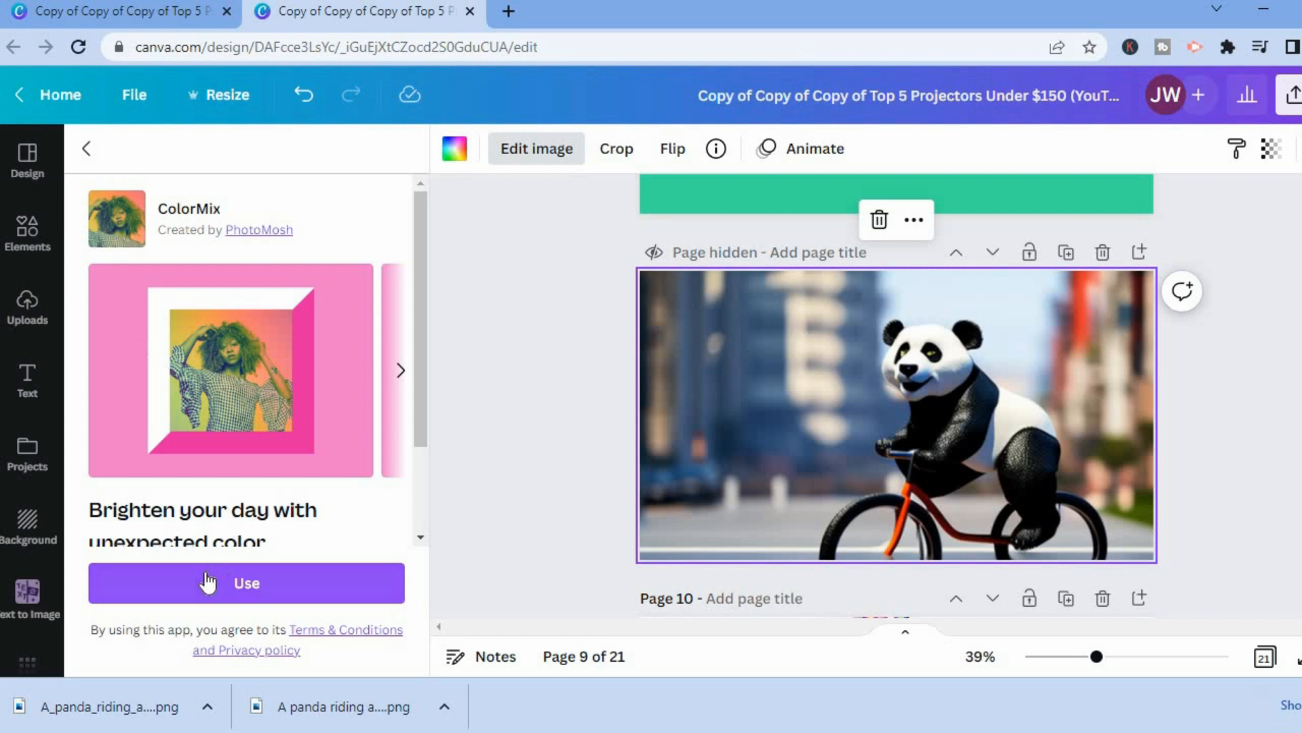
Step: Preview the Marmalade, Marine, Glow and Amethyst presets, then set Amethyst hue to -0.2
{"action": "left_click", "coordinate": [246, 582]}
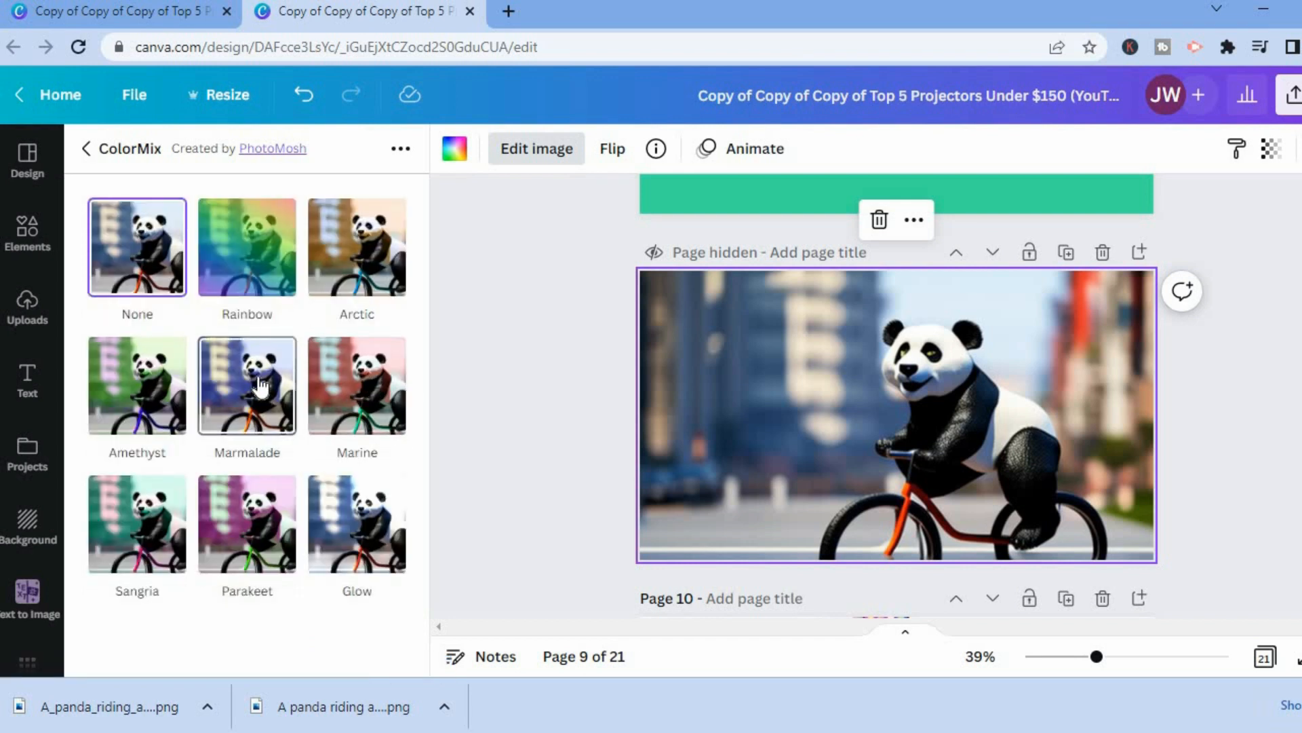
{"action": "mouse_move", "coordinate": [136, 388]}
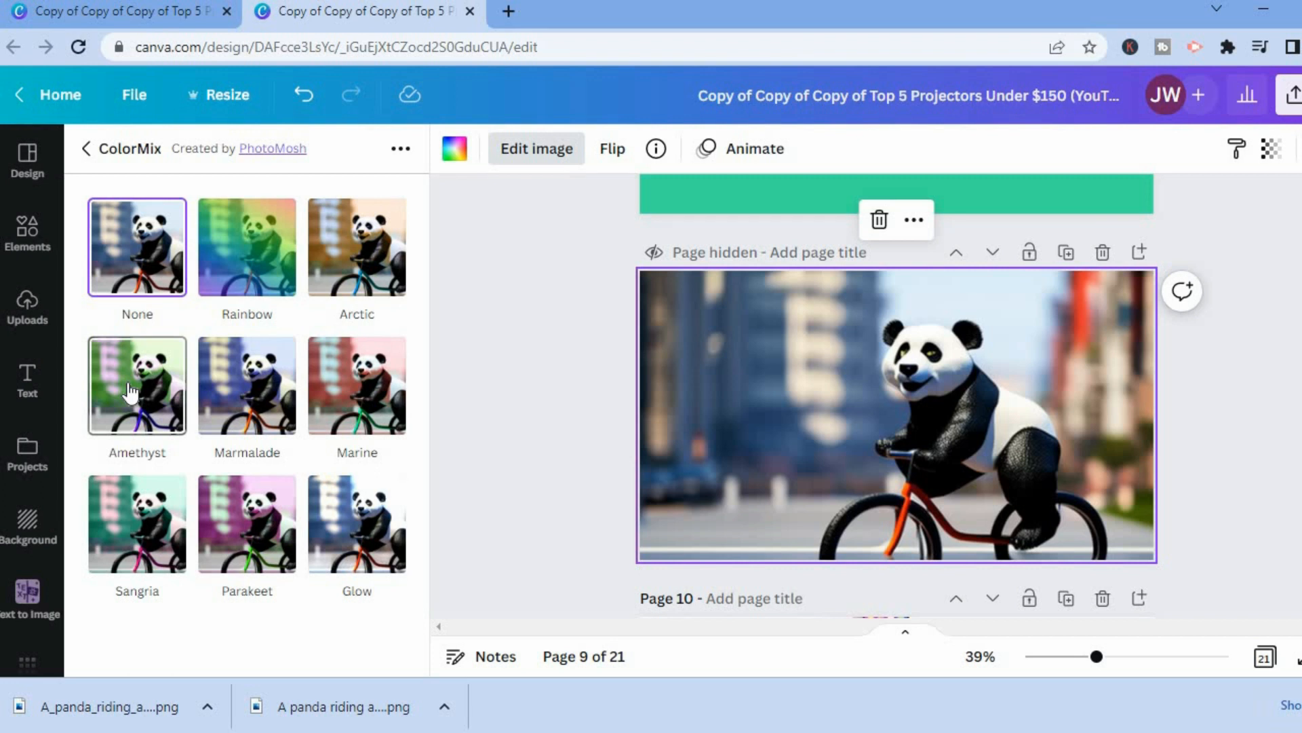
{"action": "left_click", "coordinate": [246, 385]}
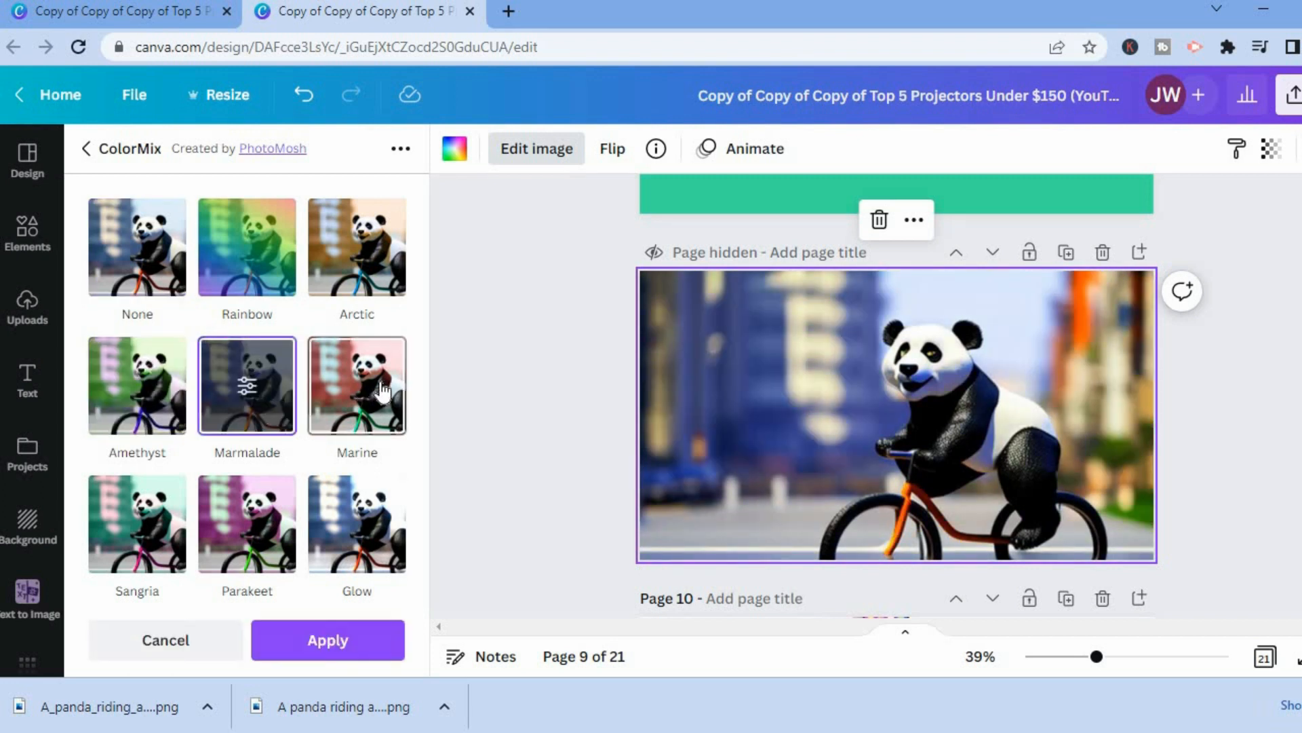
{"action": "left_click", "coordinate": [356, 385]}
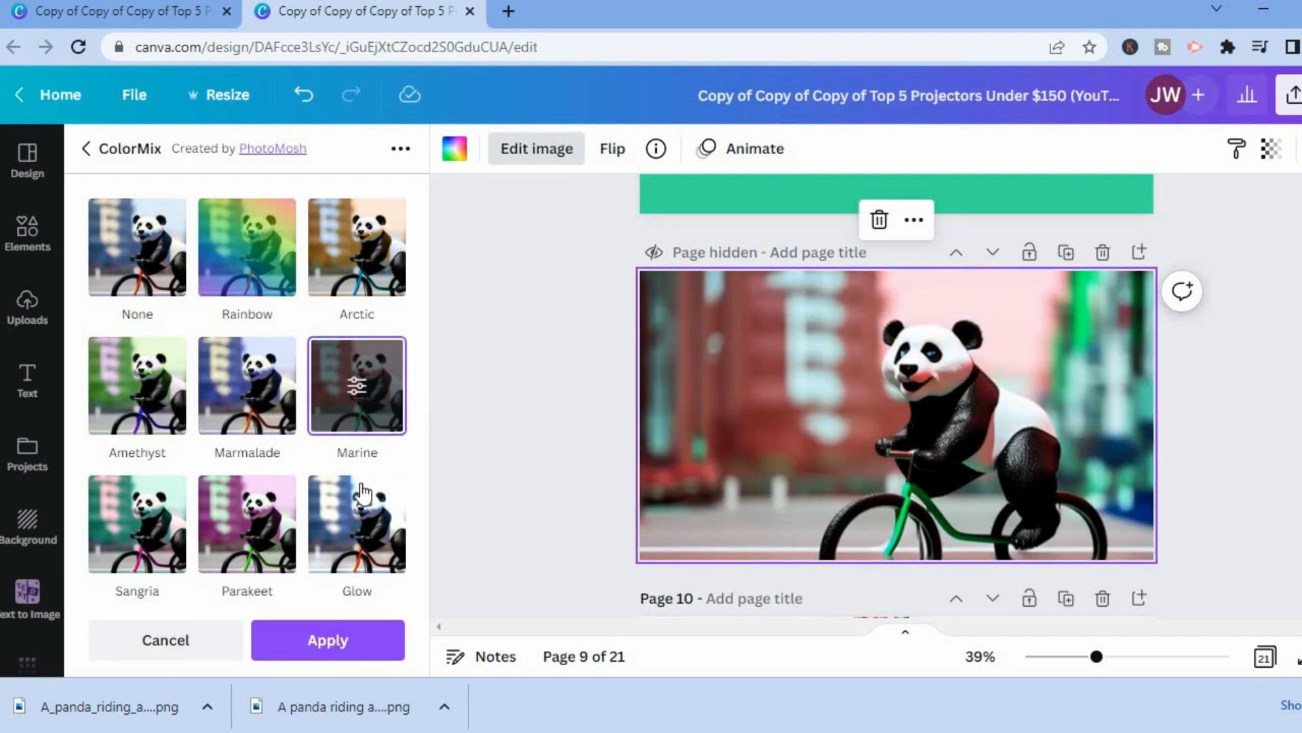
{"action": "left_click", "coordinate": [356, 522]}
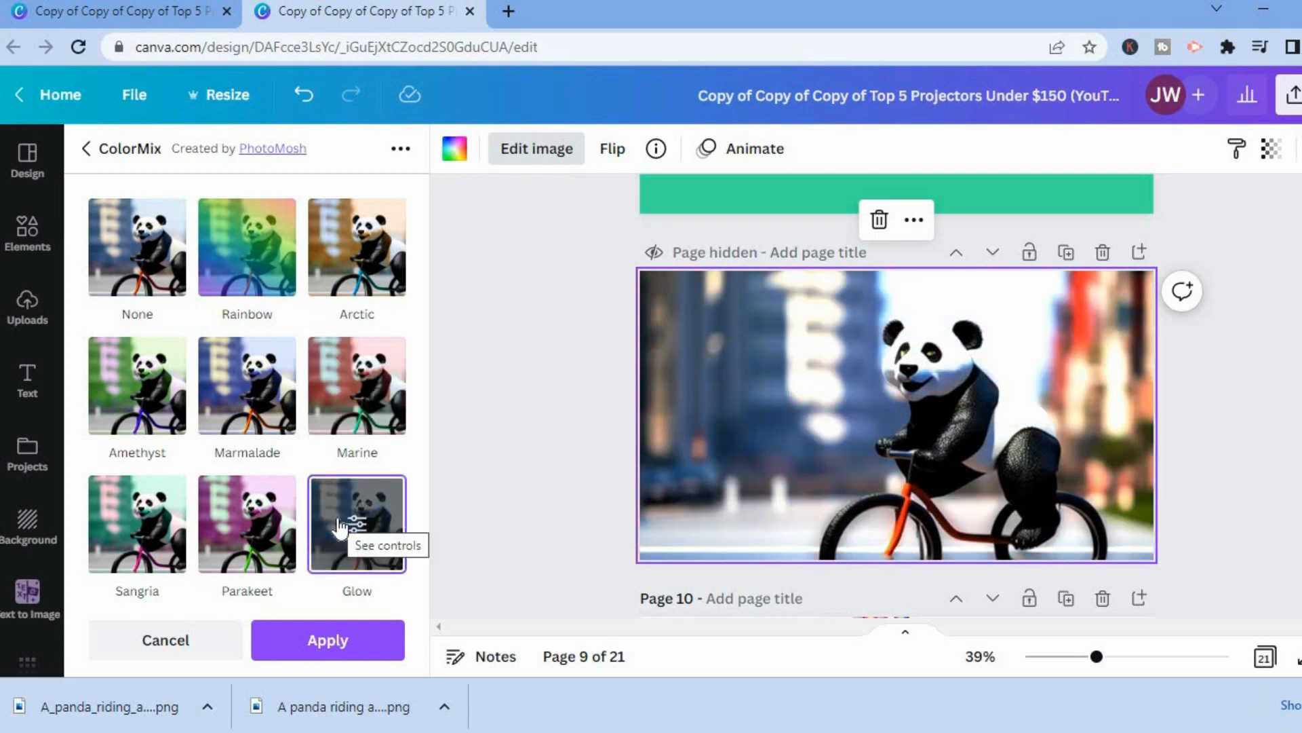
{"action": "left_click", "coordinate": [136, 384]}
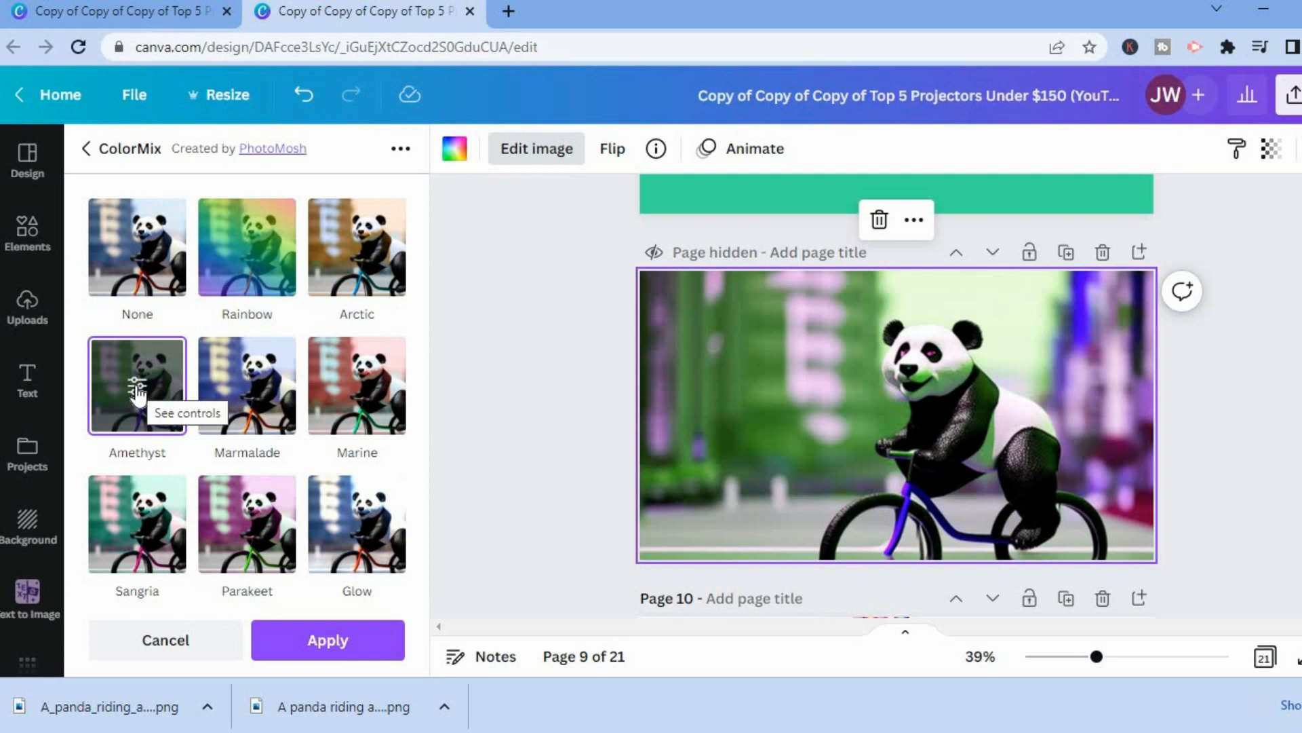
{"action": "left_click", "coordinate": [136, 385]}
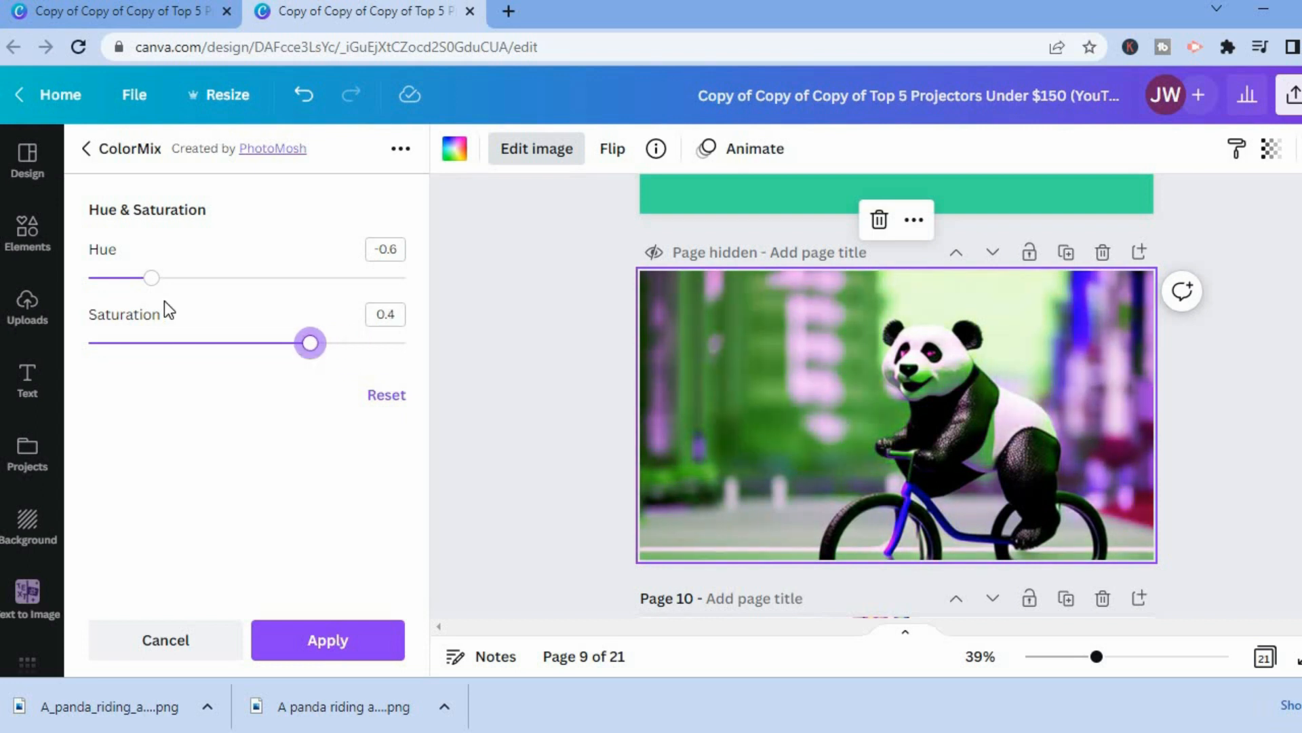
{"action": "left_click_drag", "start_coordinate": [151, 278], "coordinate": [215, 278]}
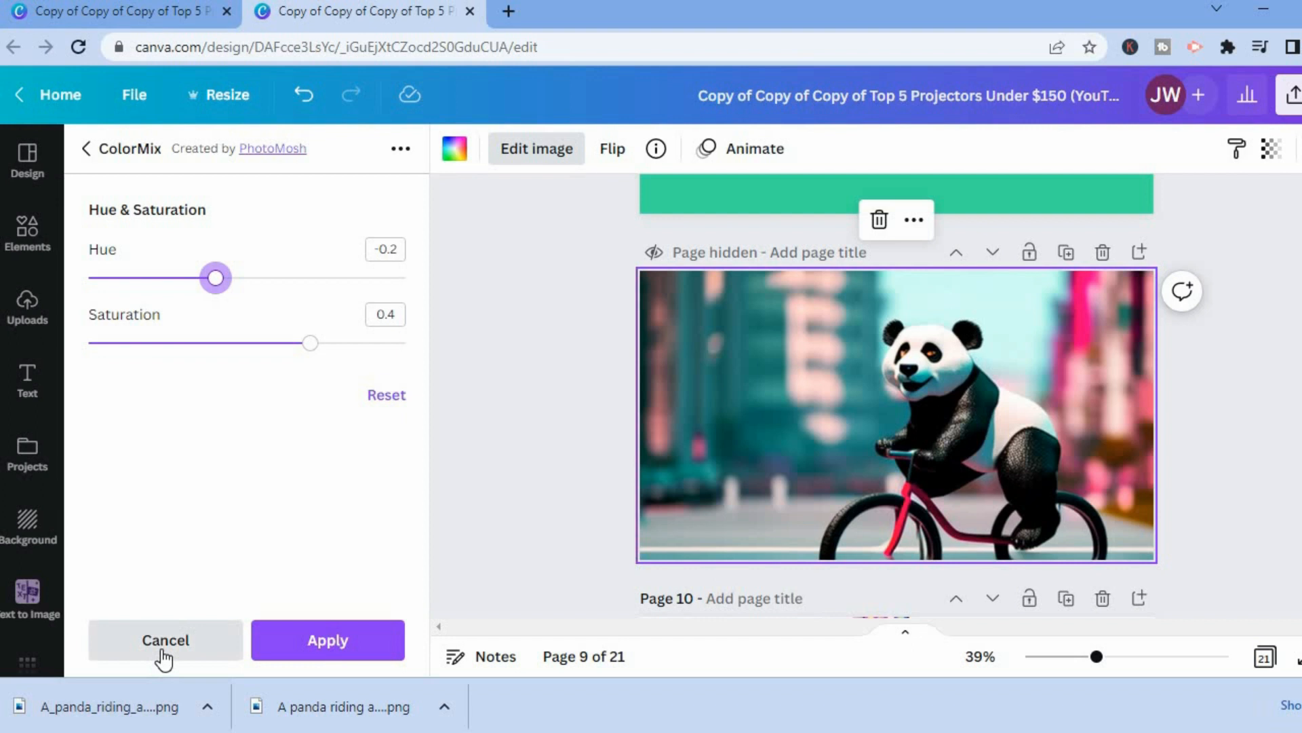
Step: Discard ColorMix, clear the effect search, and show all Adjust settings with the Filter code box
{"action": "left_click", "coordinate": [164, 640]}
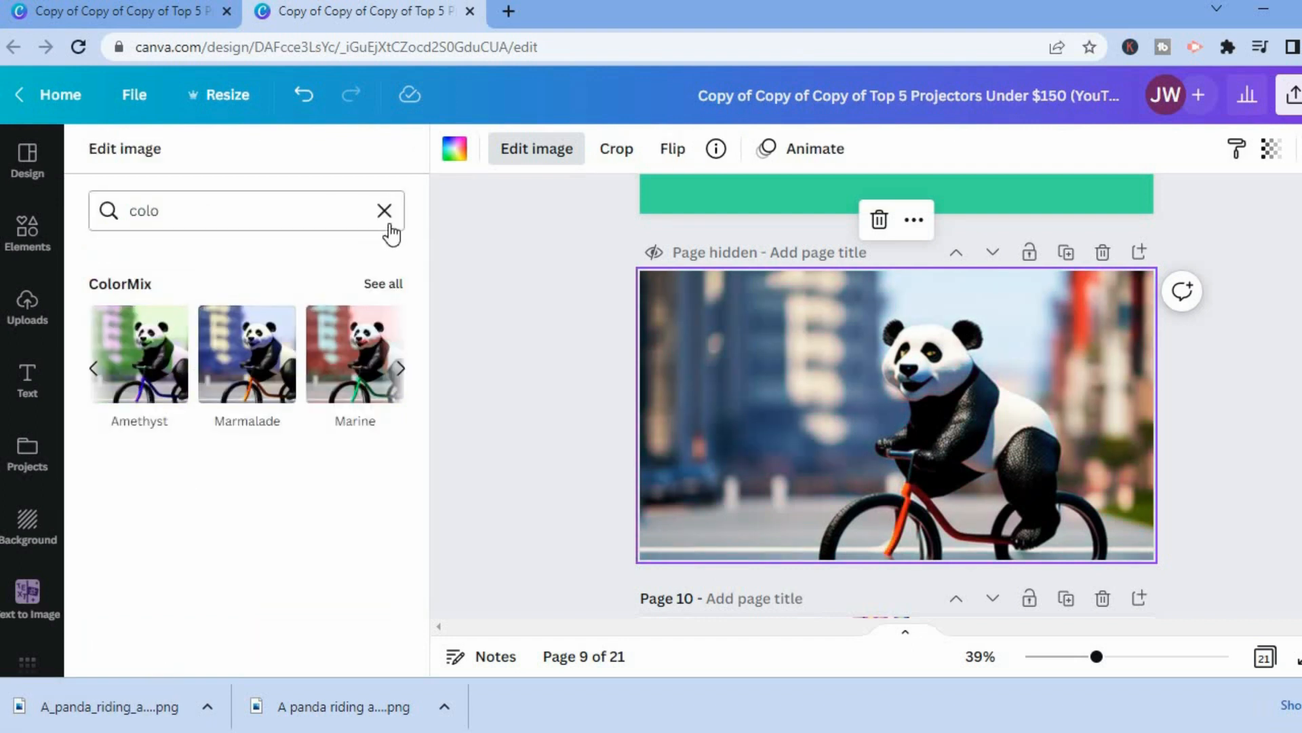
{"action": "left_click", "coordinate": [384, 210]}
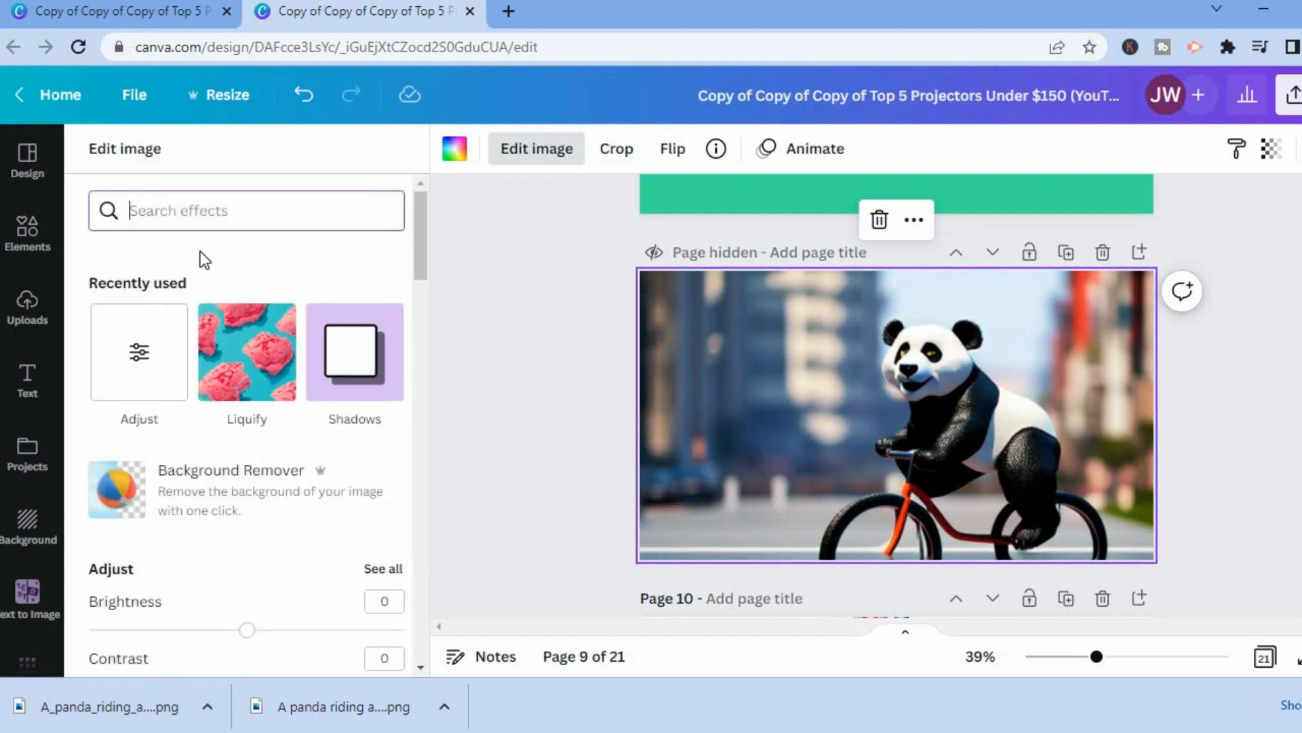
{"action": "mouse_move", "coordinate": [138, 352]}
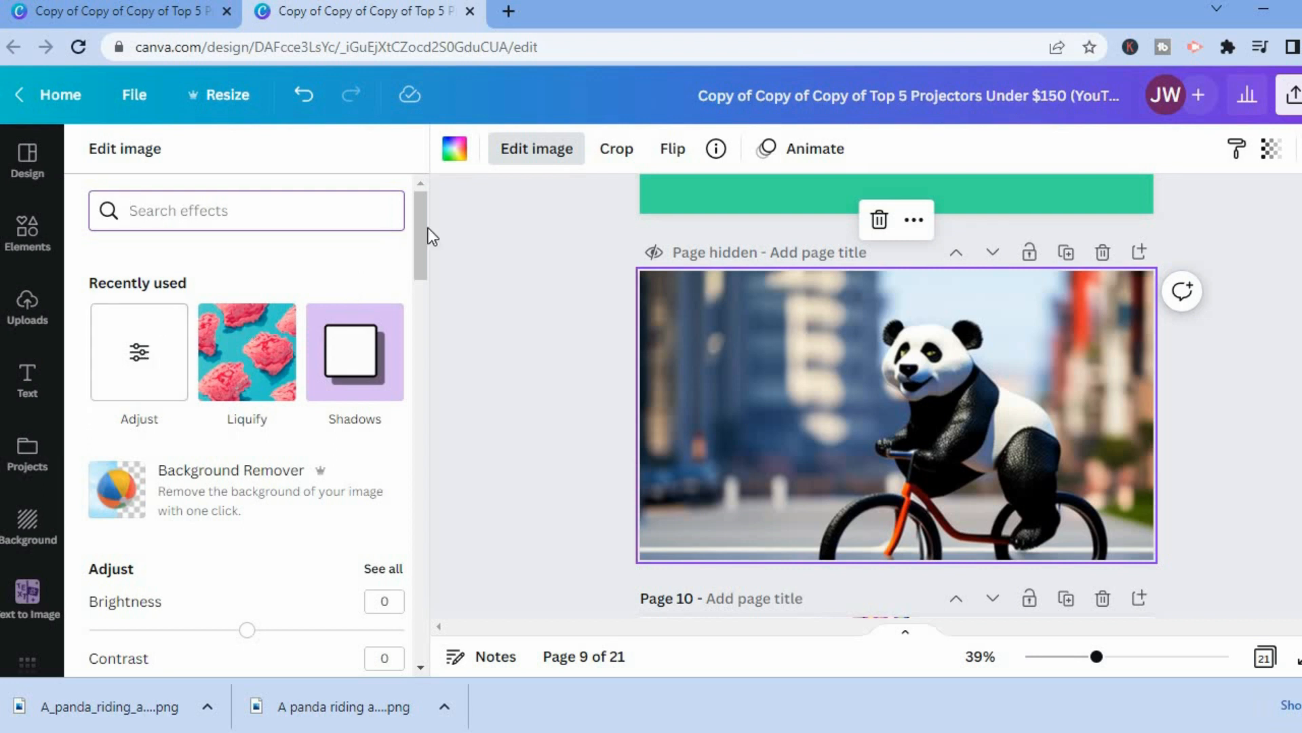
{"action": "scroll", "scroll_direction": "down", "scroll_amount": 3}
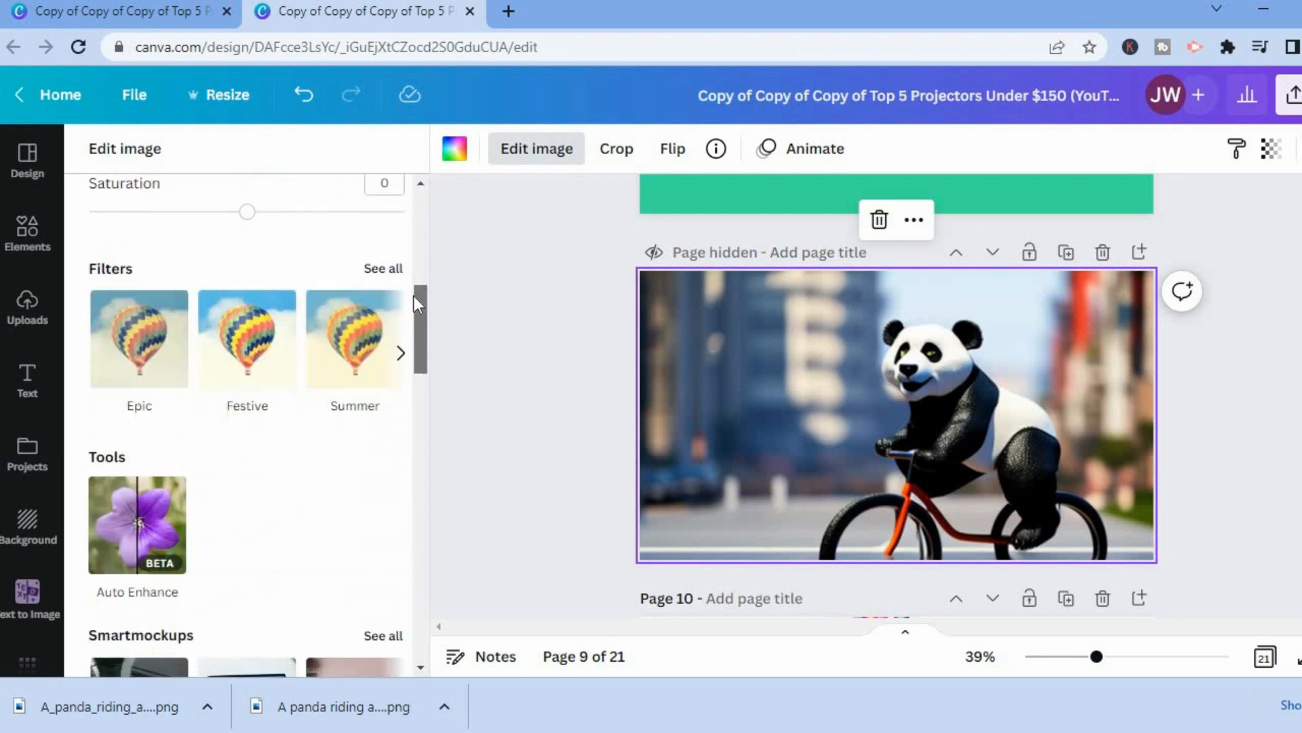
{"action": "scroll", "scroll_direction": "up", "scroll_amount": 3}
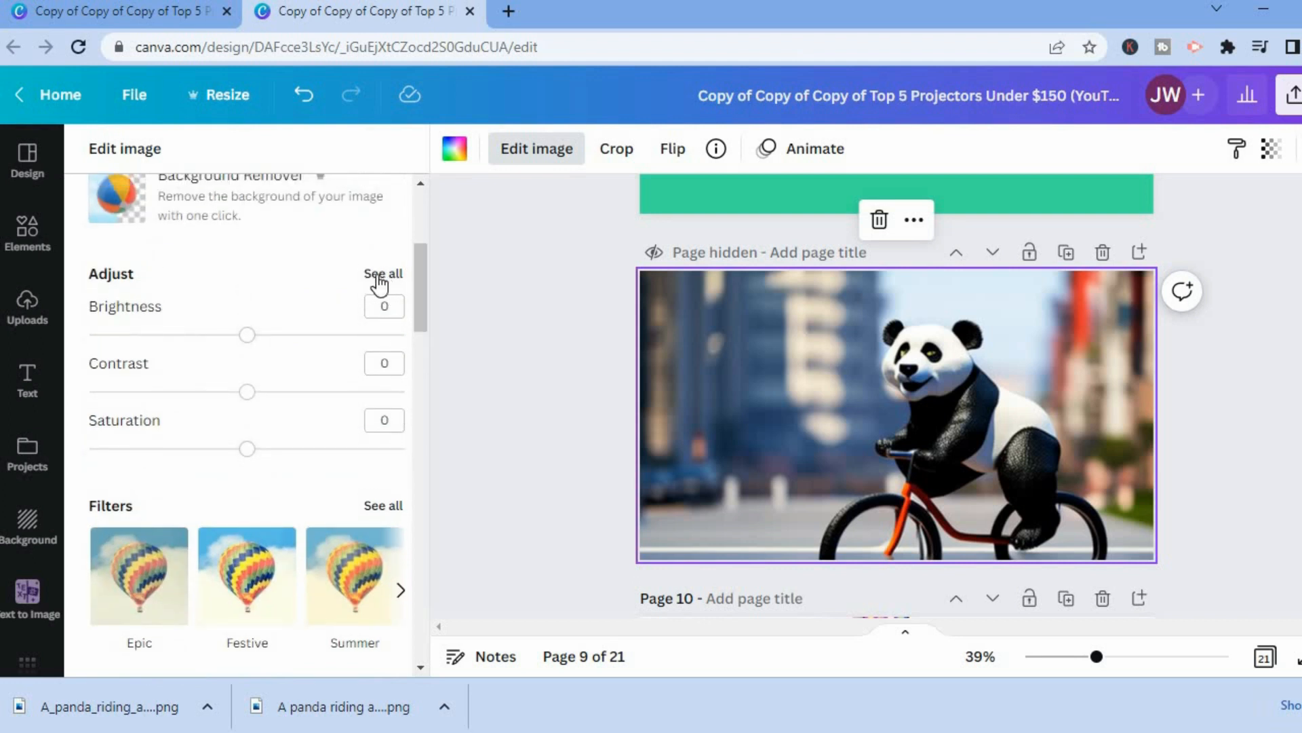
{"action": "left_click", "coordinate": [383, 274]}
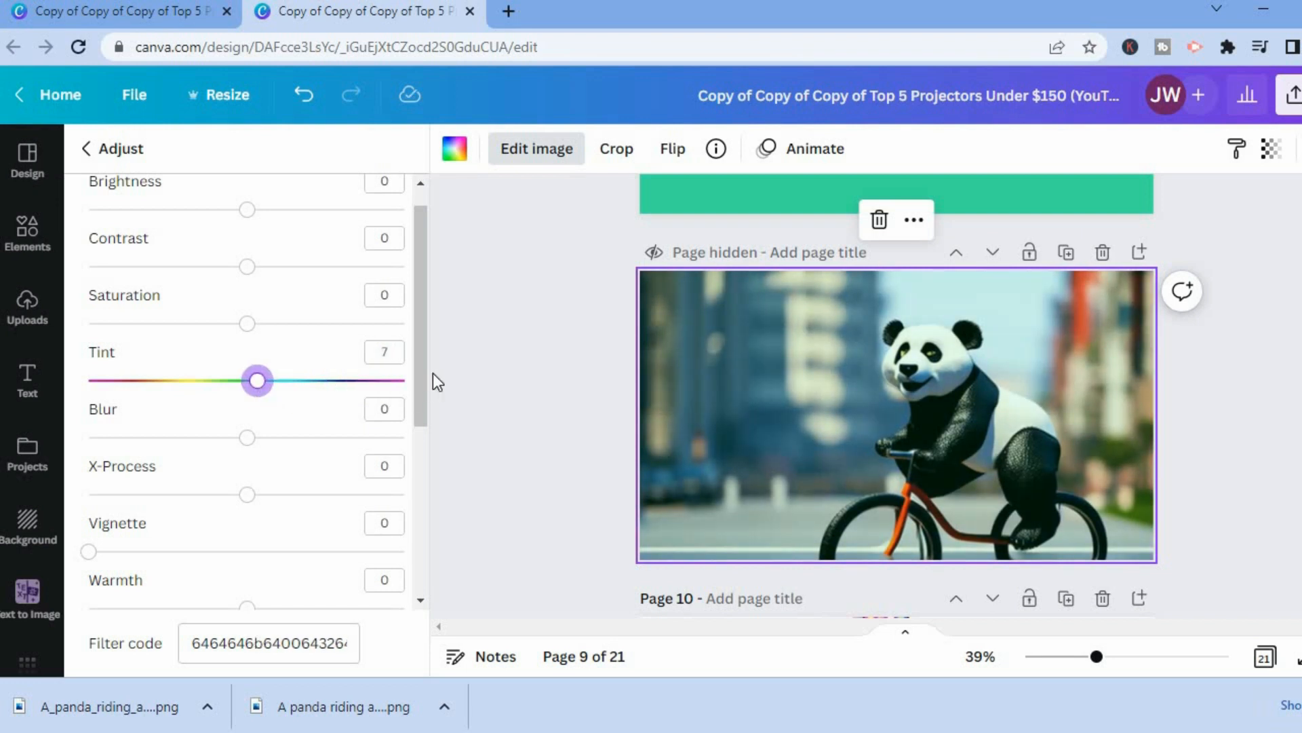
{"action": "scroll", "scroll_direction": "down", "scroll_amount": 3}
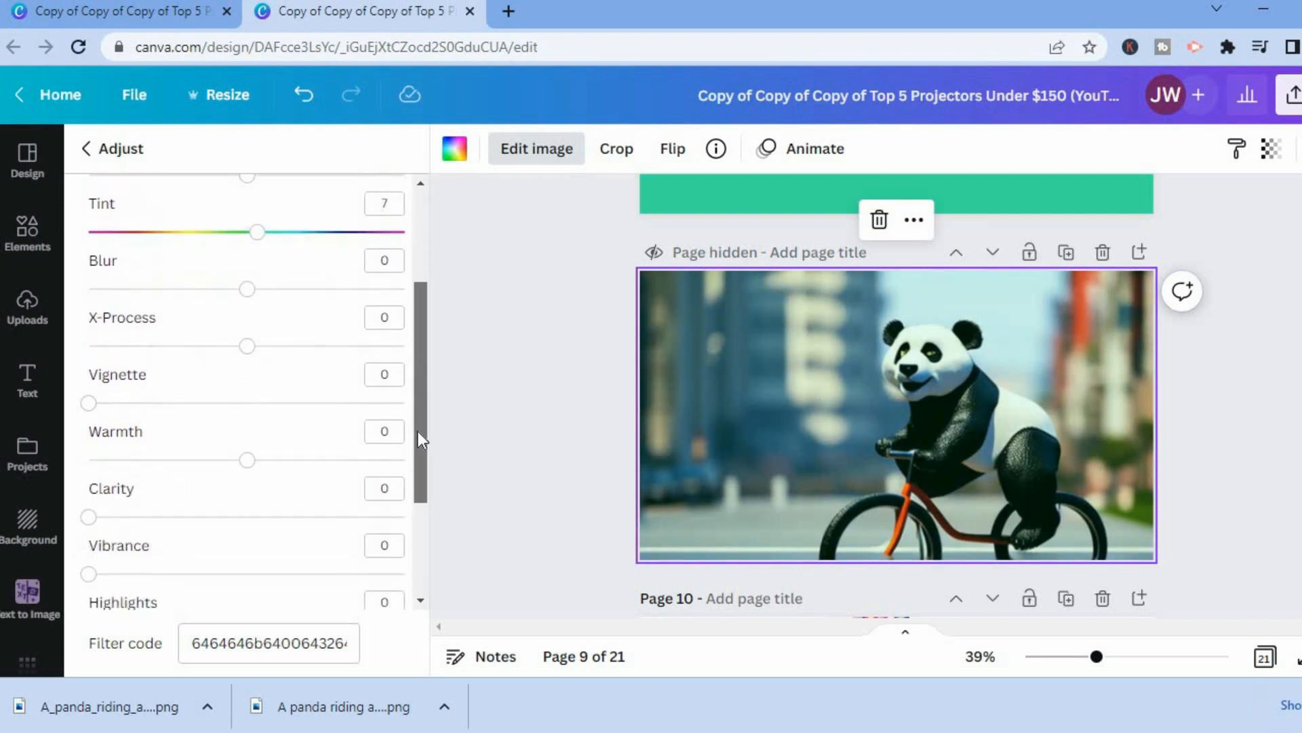
{"action": "left_click", "coordinate": [267, 642]}
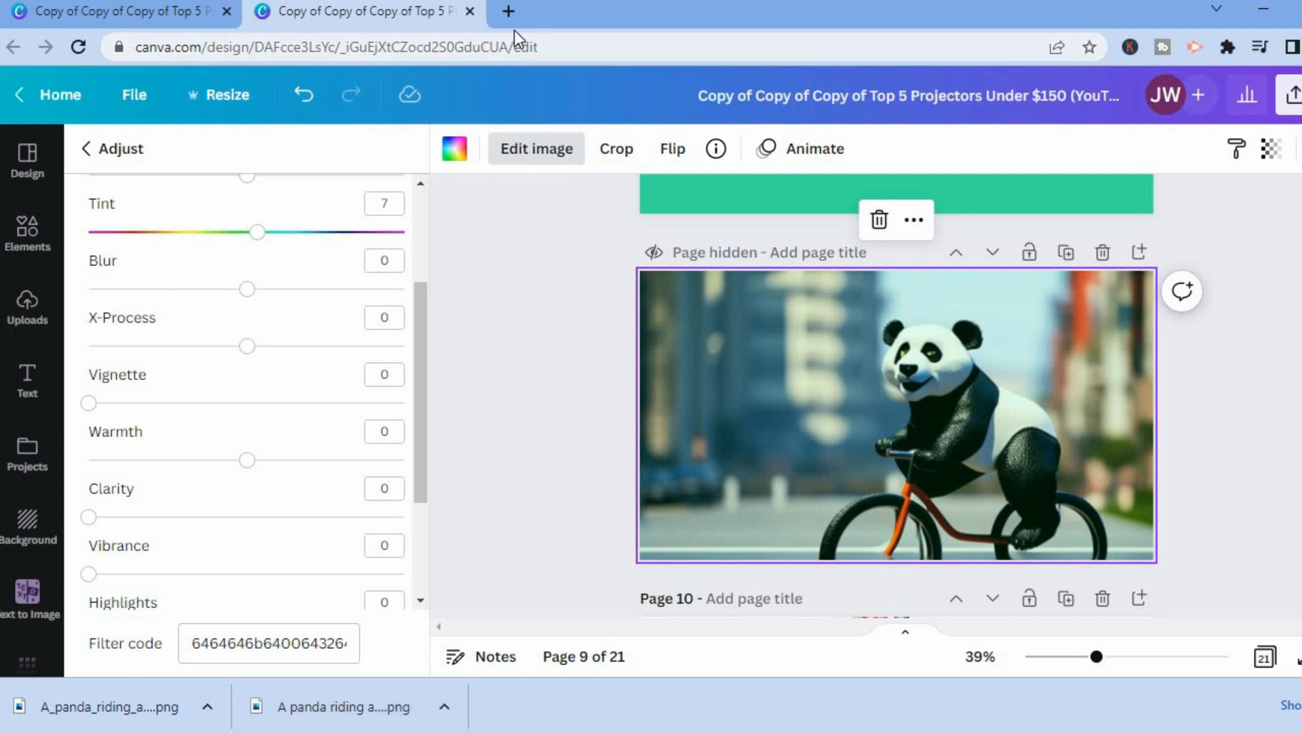
Step: Google 'black filter code canva' in a new tab, copy 000000, and return to Canva
{"action": "left_click", "coordinate": [508, 11]}
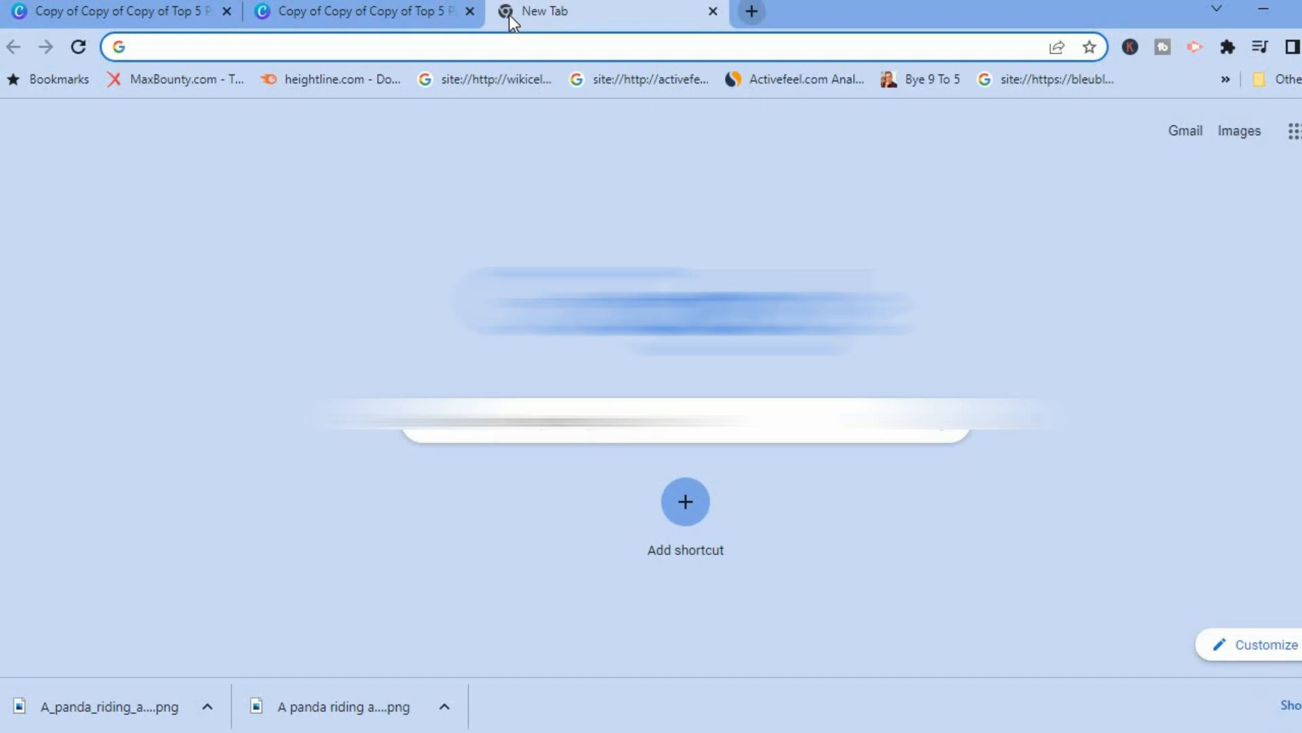
{"action": "type", "text": "black filter code canva"}
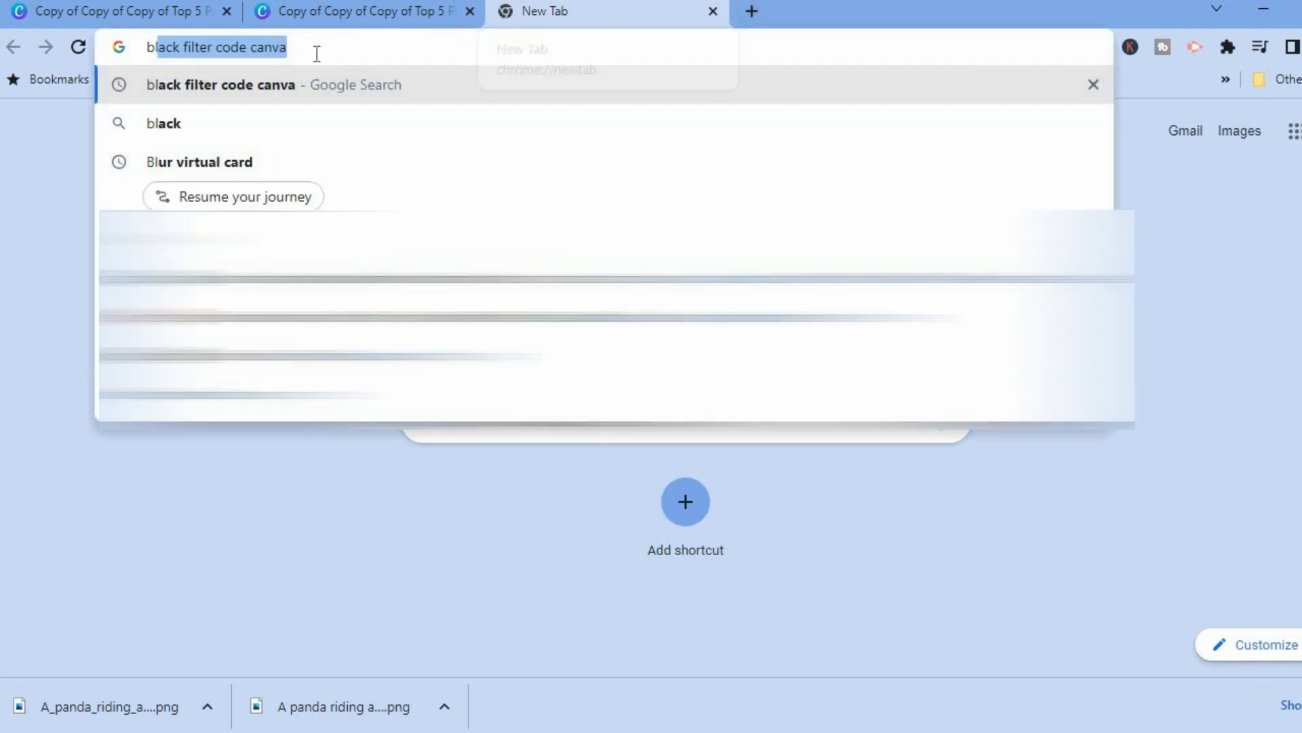
{"action": "mouse_move", "coordinate": [300, 94]}
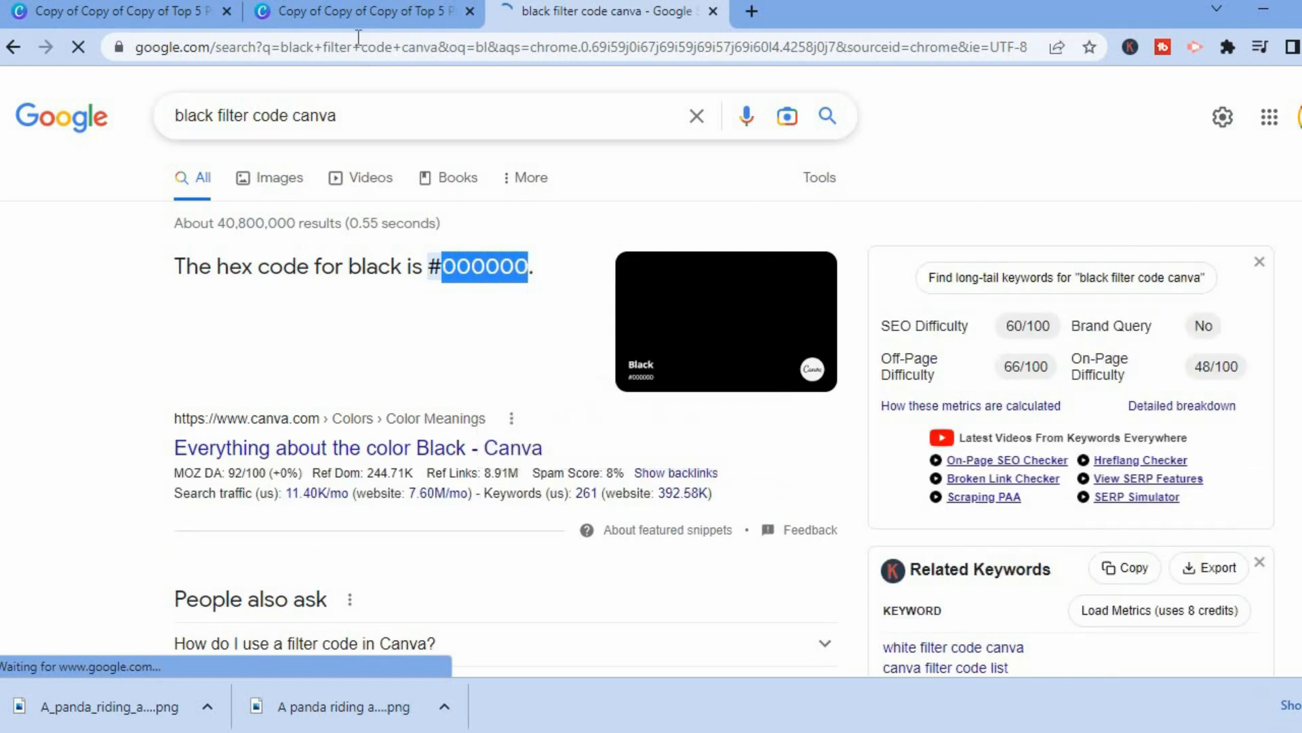
{"action": "left_click", "coordinate": [358, 11]}
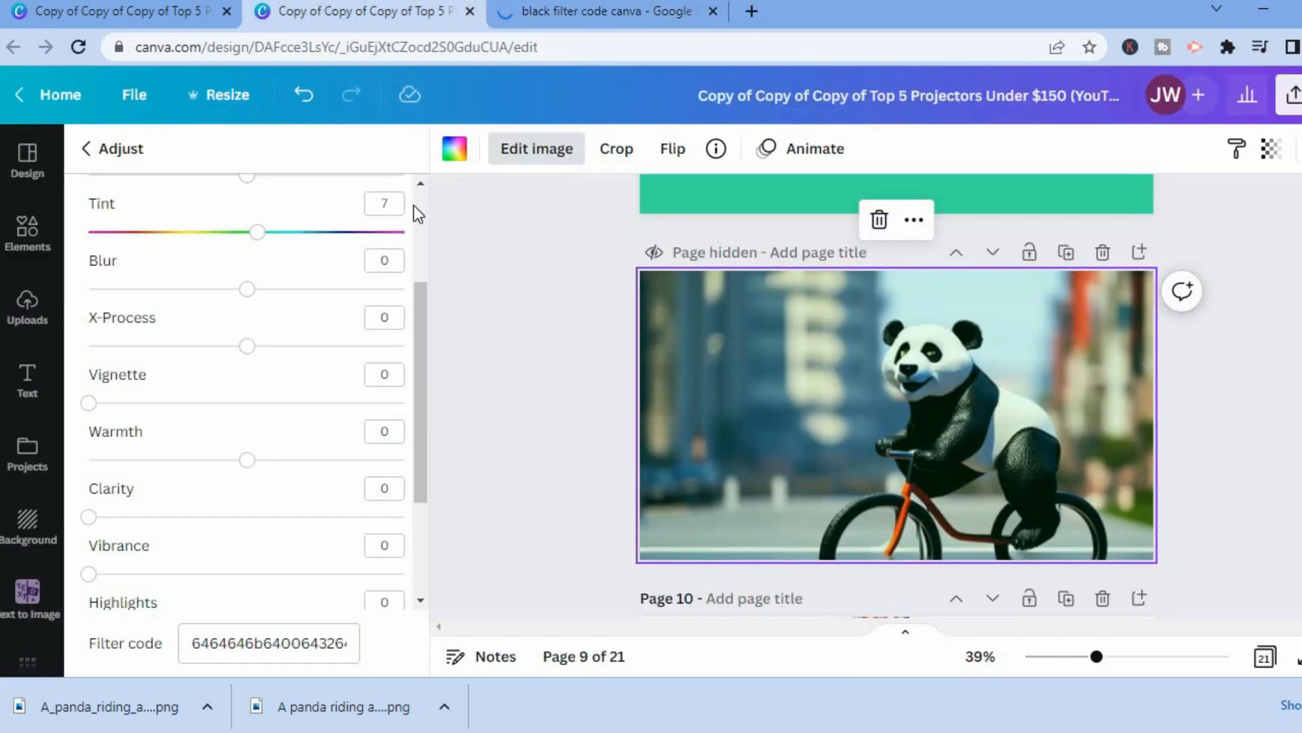
Step: Paste 000000 over the panda image's filter code, turning the photo dark grey
{"action": "left_click", "coordinate": [267, 642]}
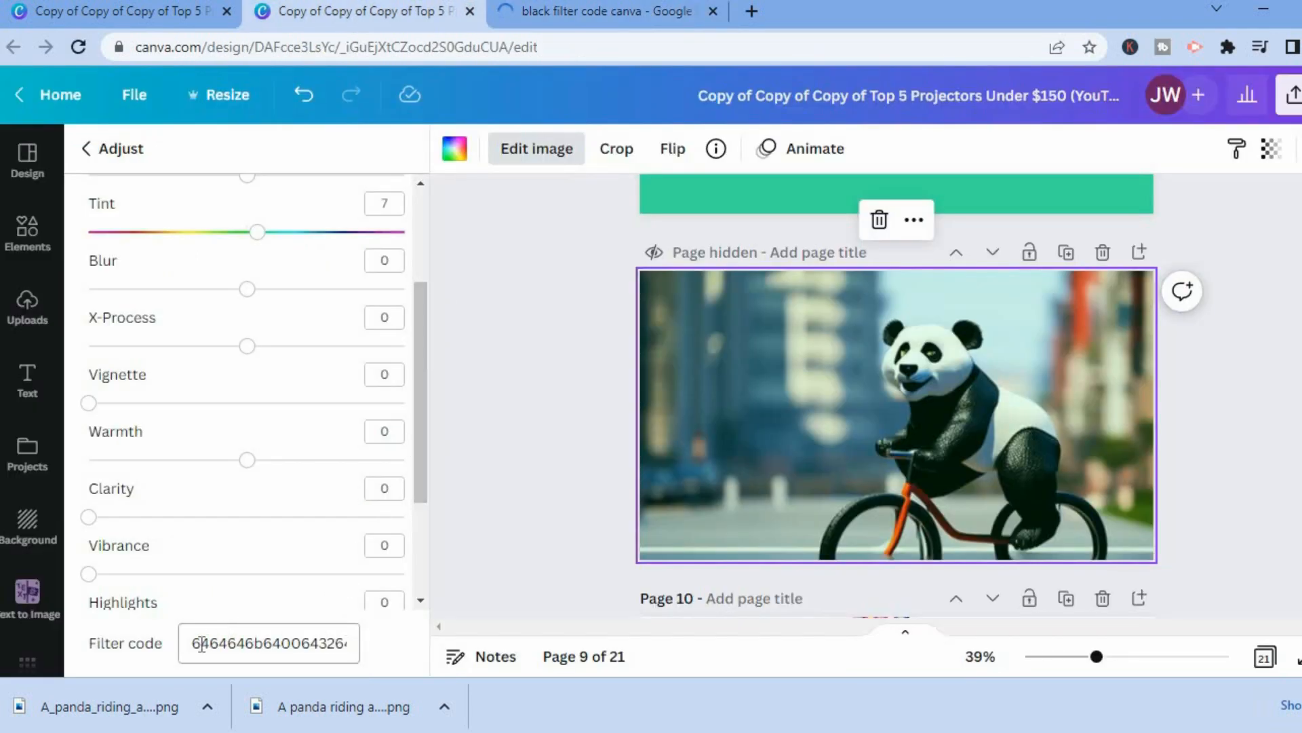
{"action": "triple_click", "coordinate": [267, 643]}
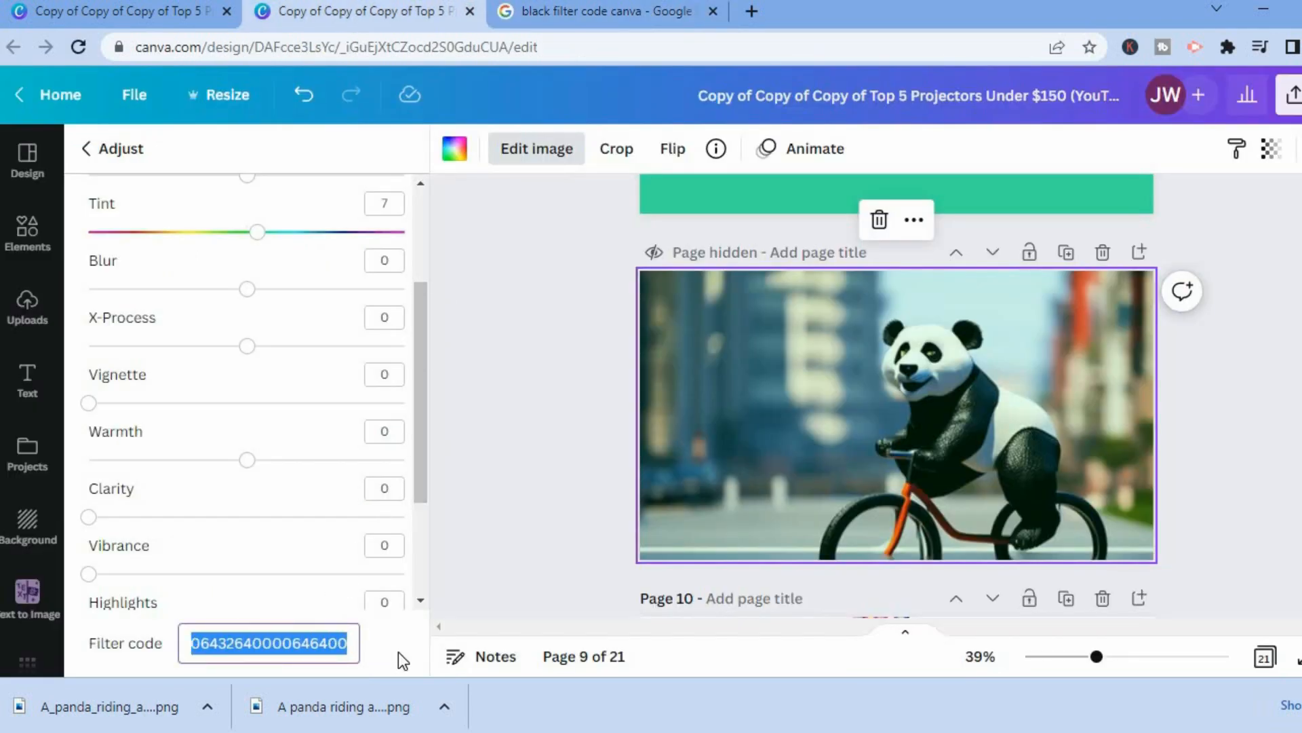
{"action": "right_click", "coordinate": [268, 642]}
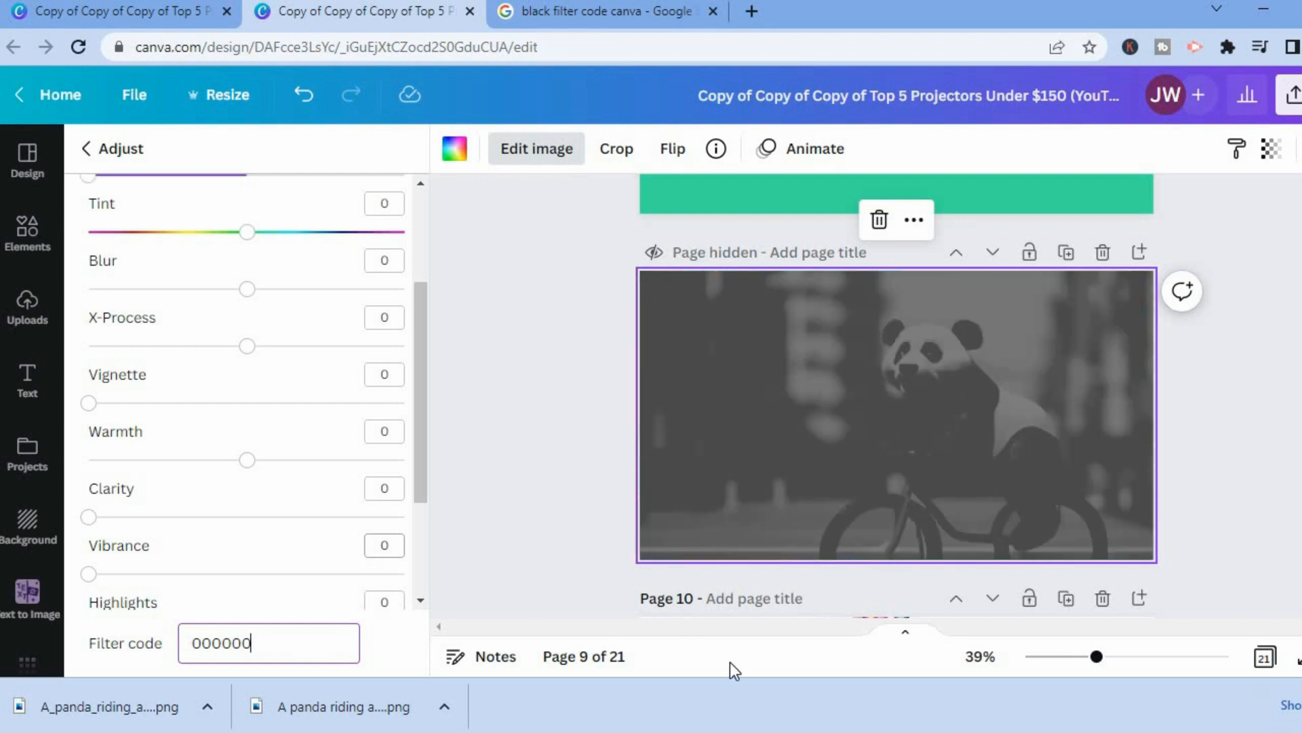
{"action": "mouse_move", "coordinate": [618, 111]}
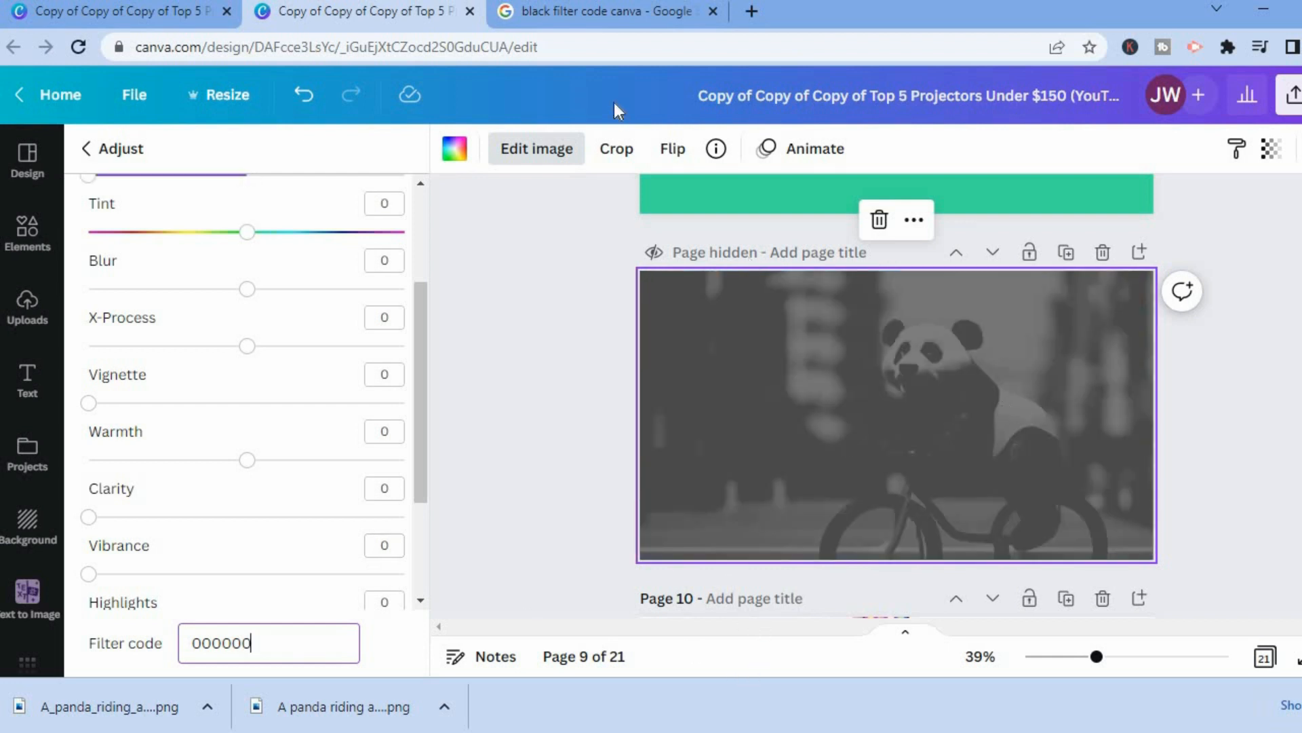
{"action": "left_click", "coordinate": [607, 11]}
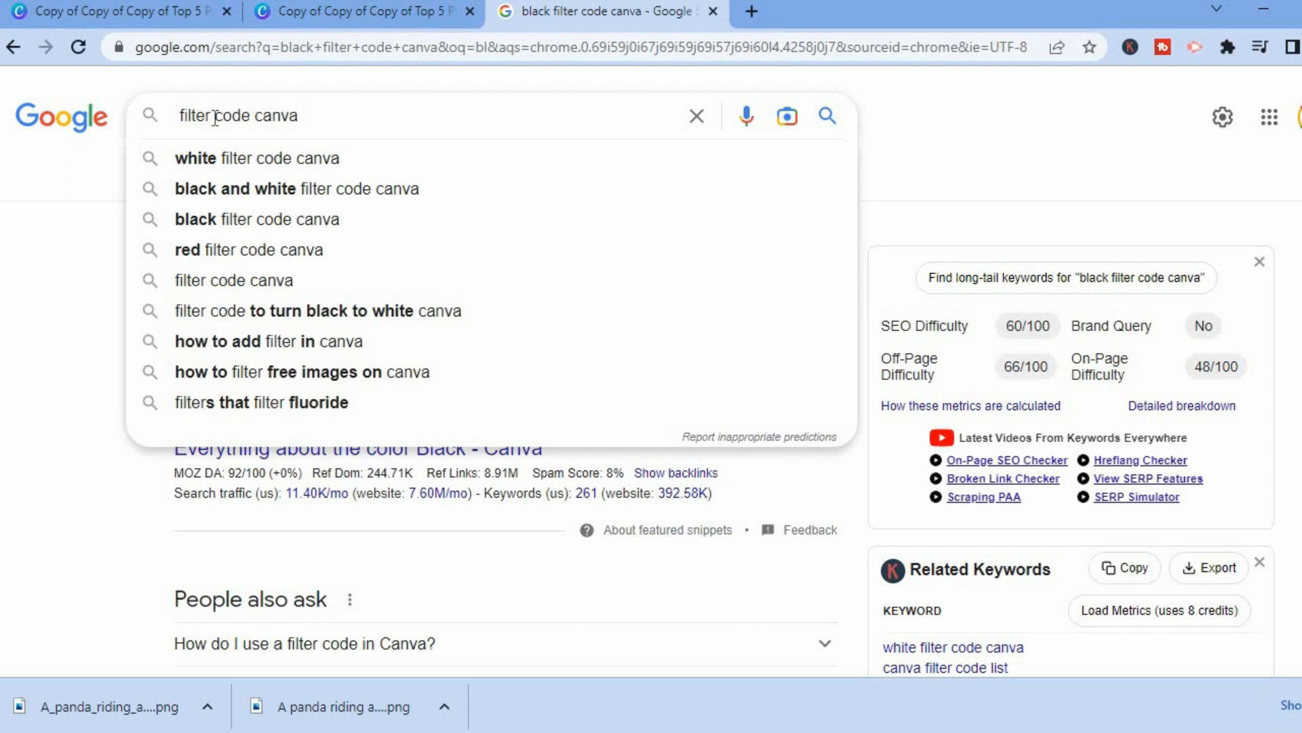
{"action": "type", "text": "pl"}
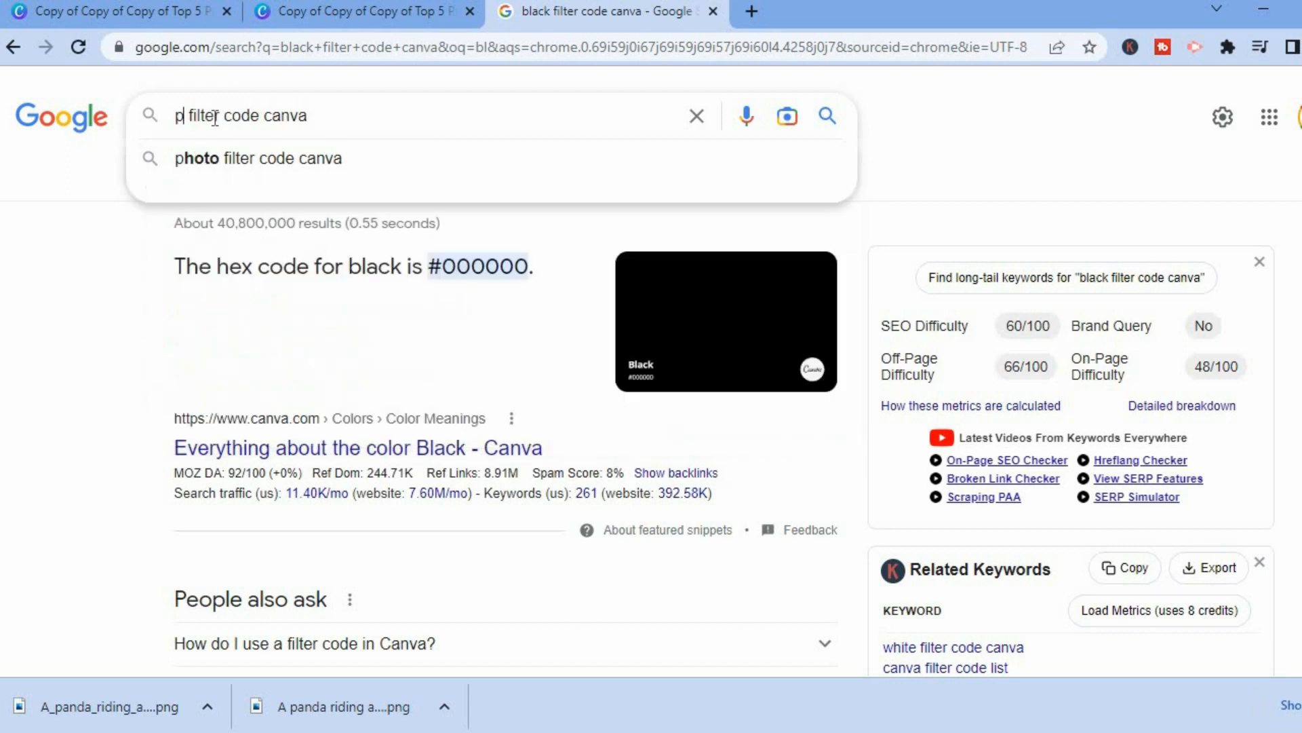
{"action": "type", "text": "urple"}
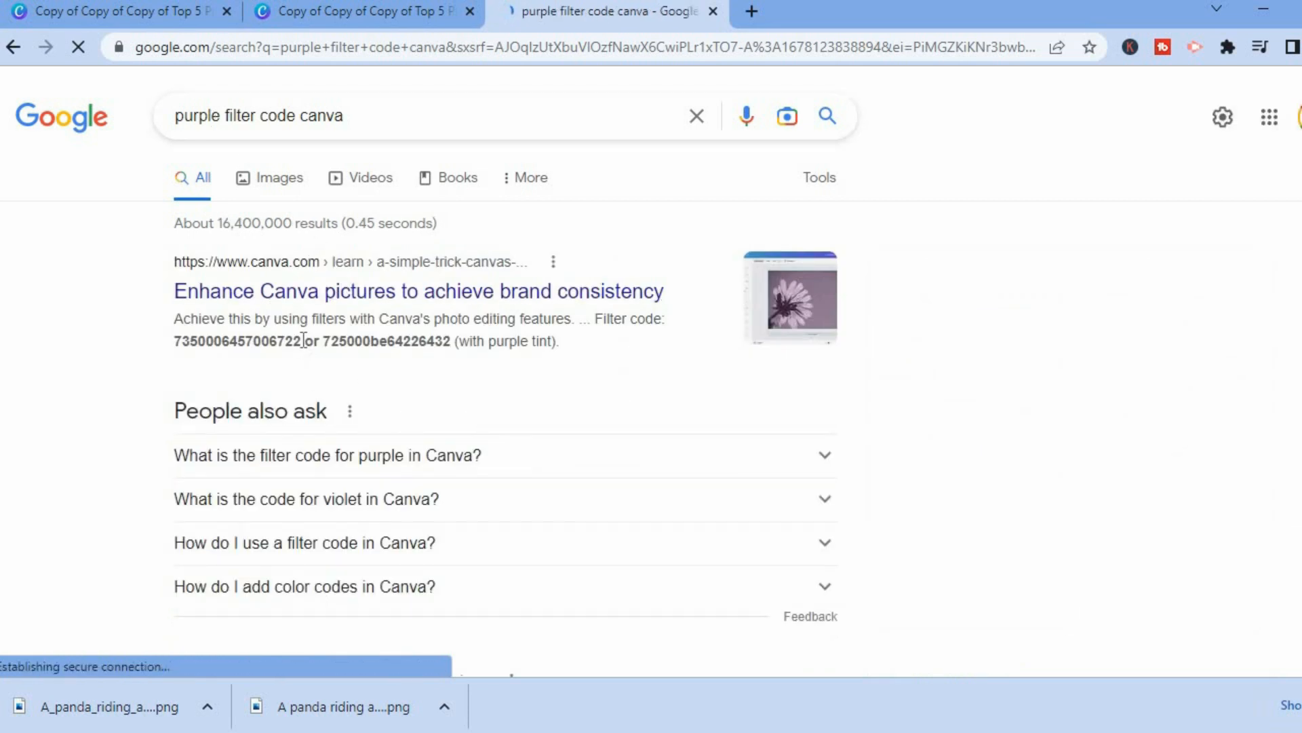
{"action": "double_click", "coordinate": [237, 341]}
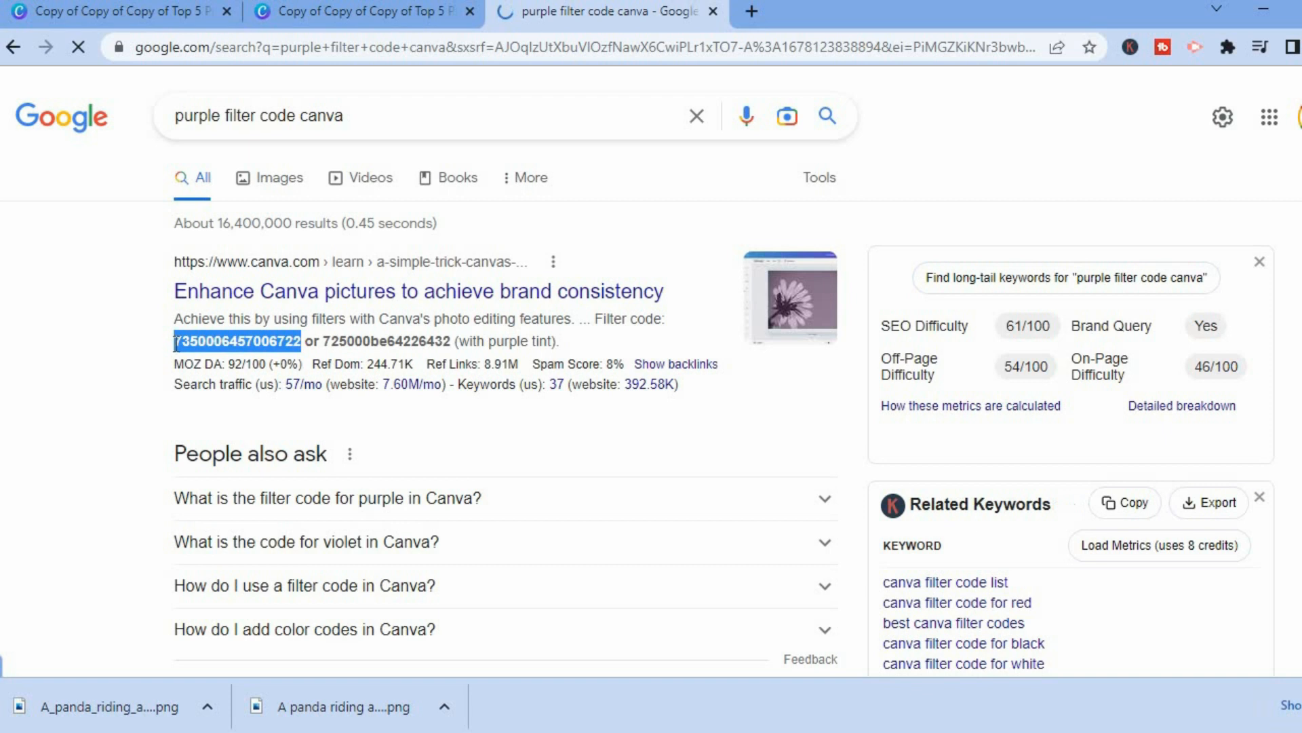
{"action": "right_click", "coordinate": [233, 341]}
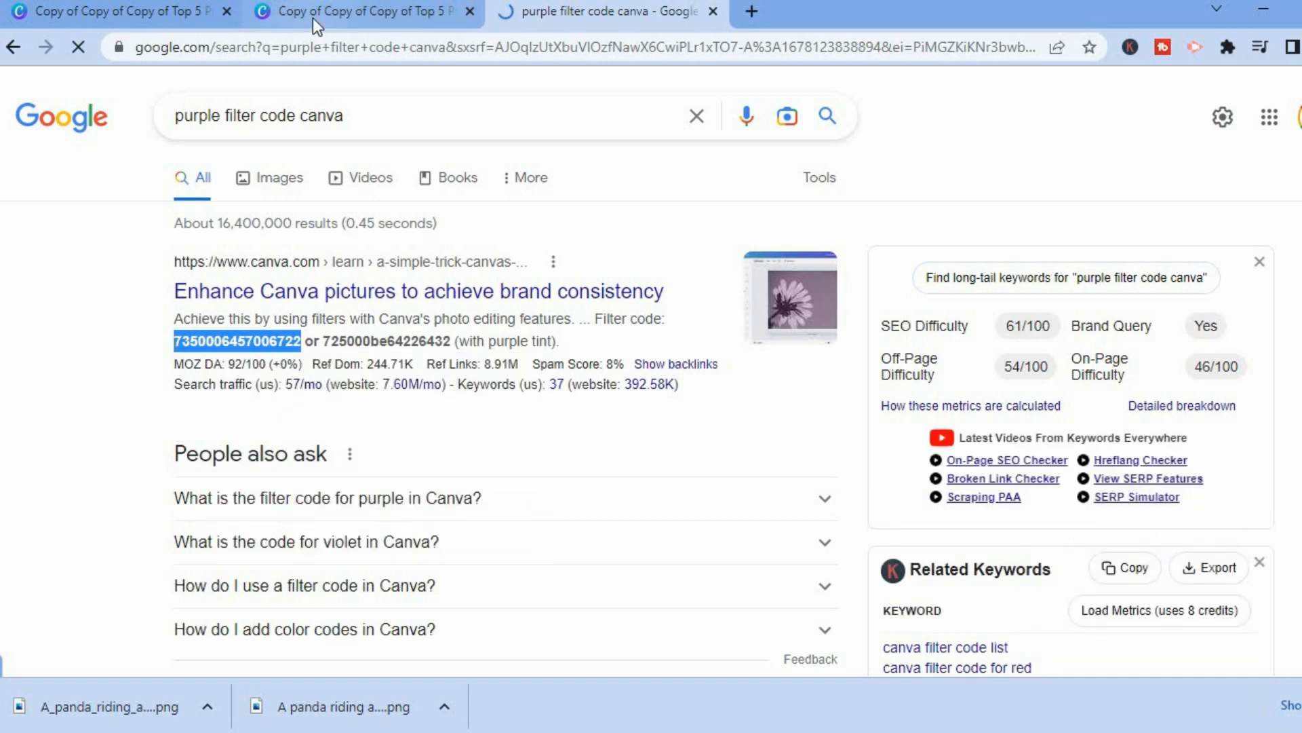
{"action": "left_click", "coordinate": [365, 11]}
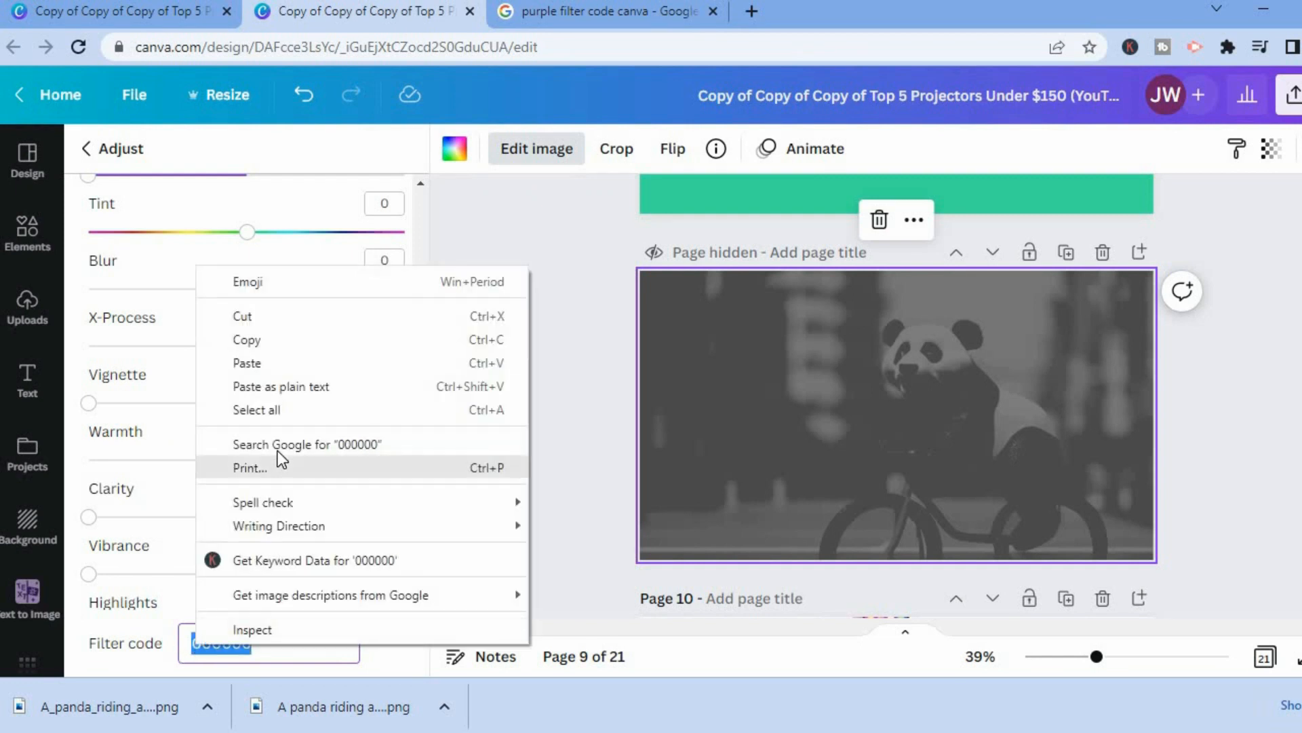
{"action": "left_click", "coordinate": [247, 362]}
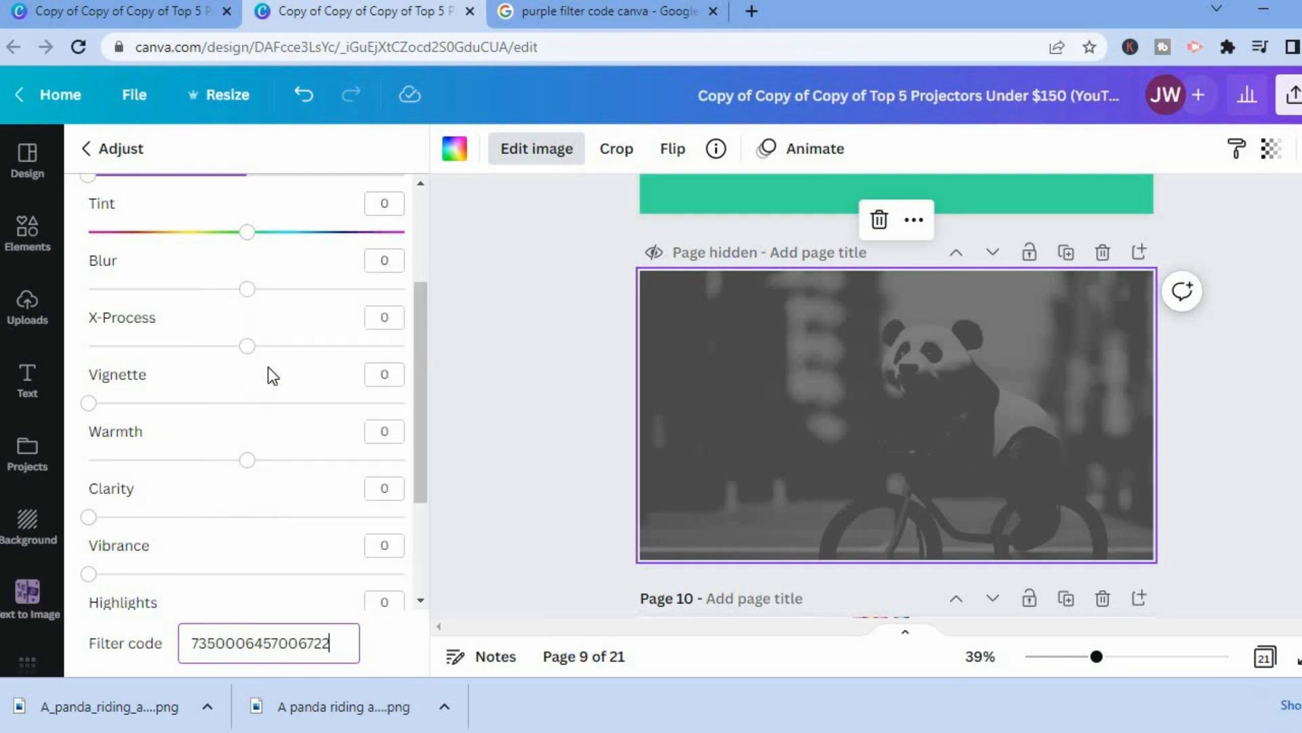